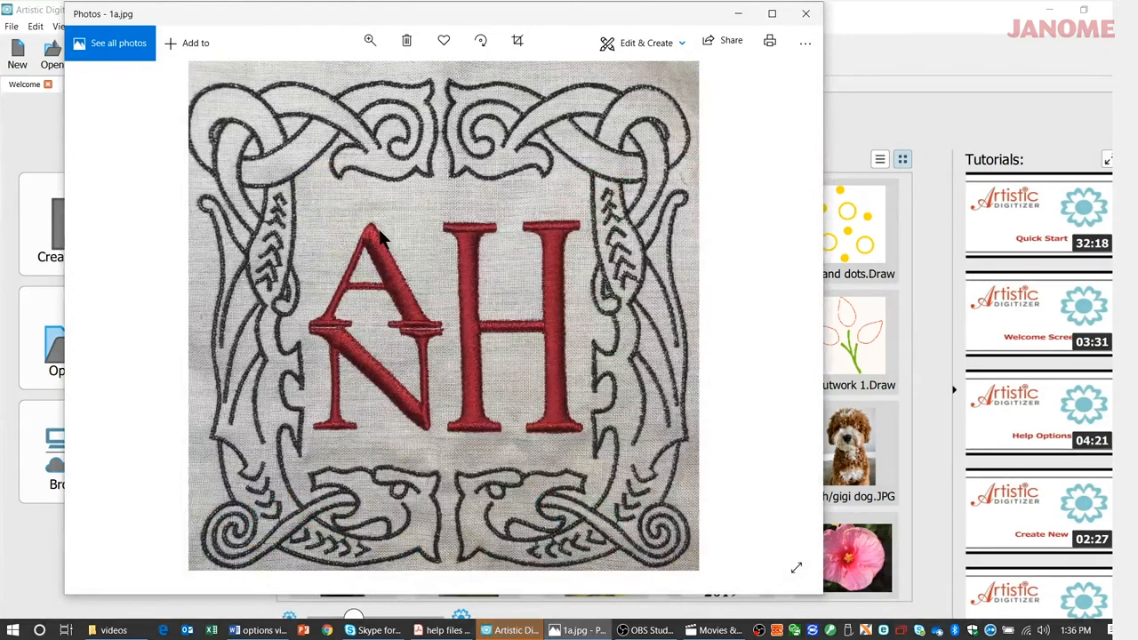
pyautogui.moveTo(405, 310)
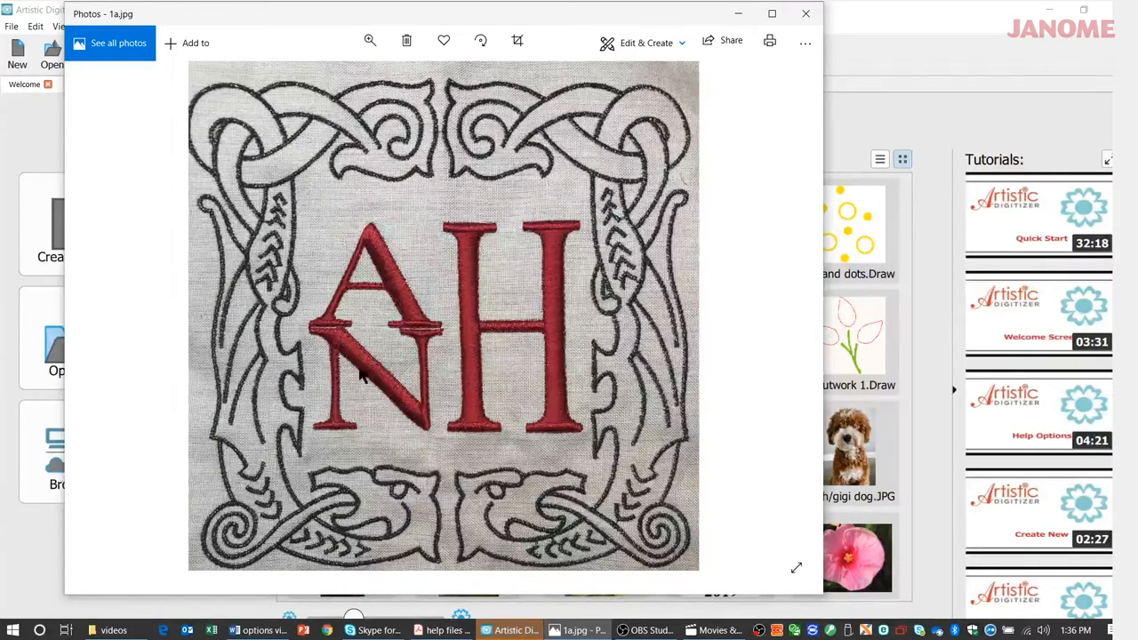
pyautogui.moveTo(471, 333)
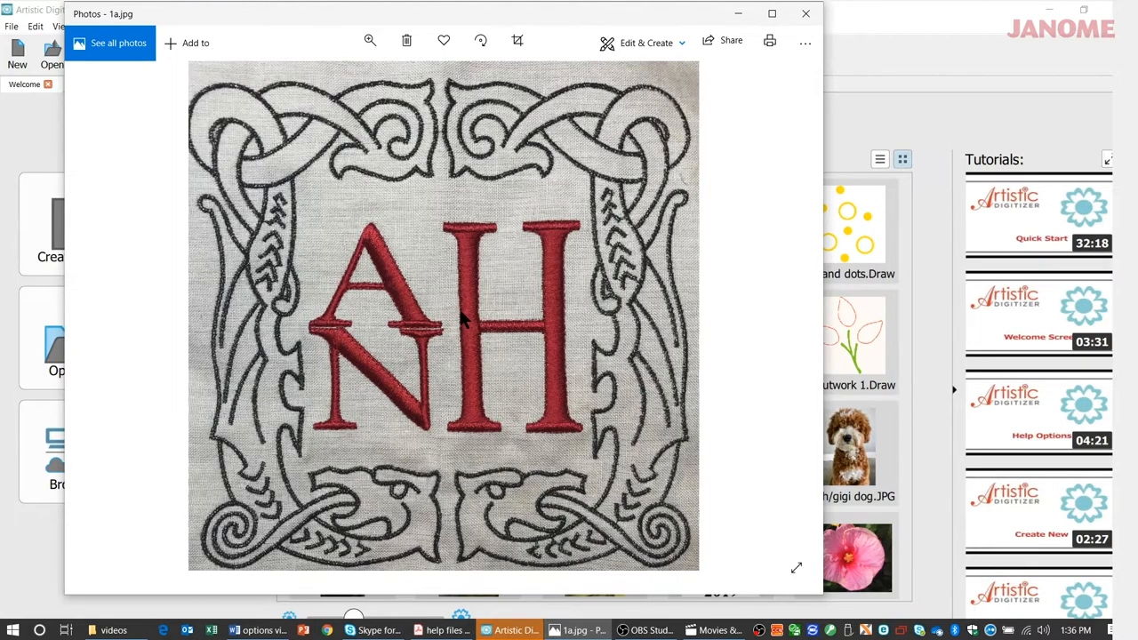
pyautogui.moveTo(383, 249)
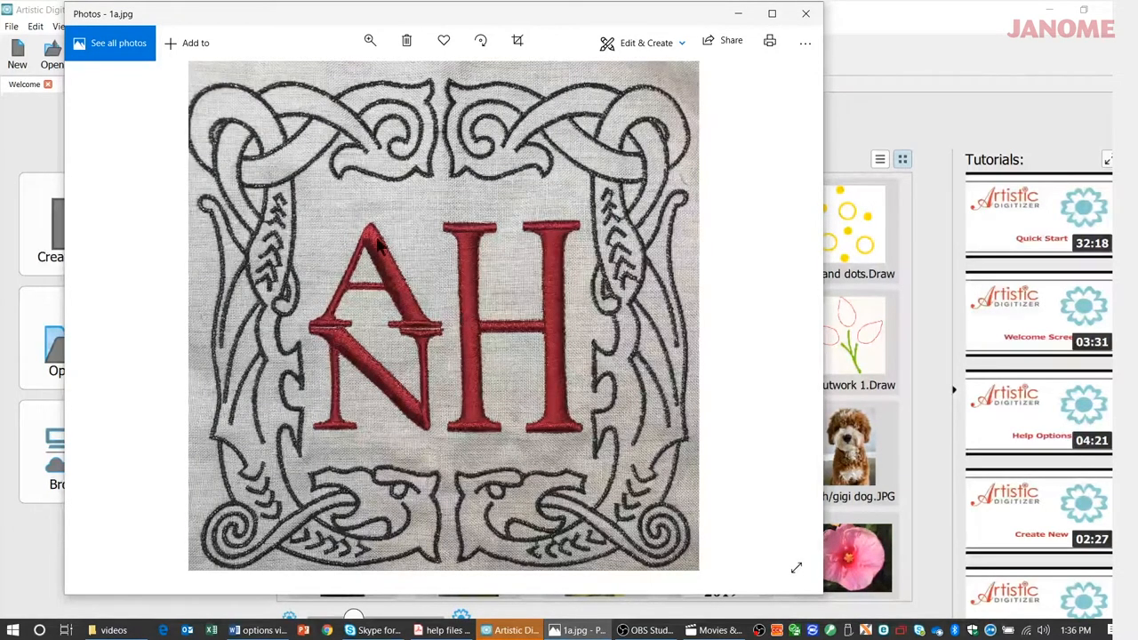
pyautogui.moveTo(409, 280)
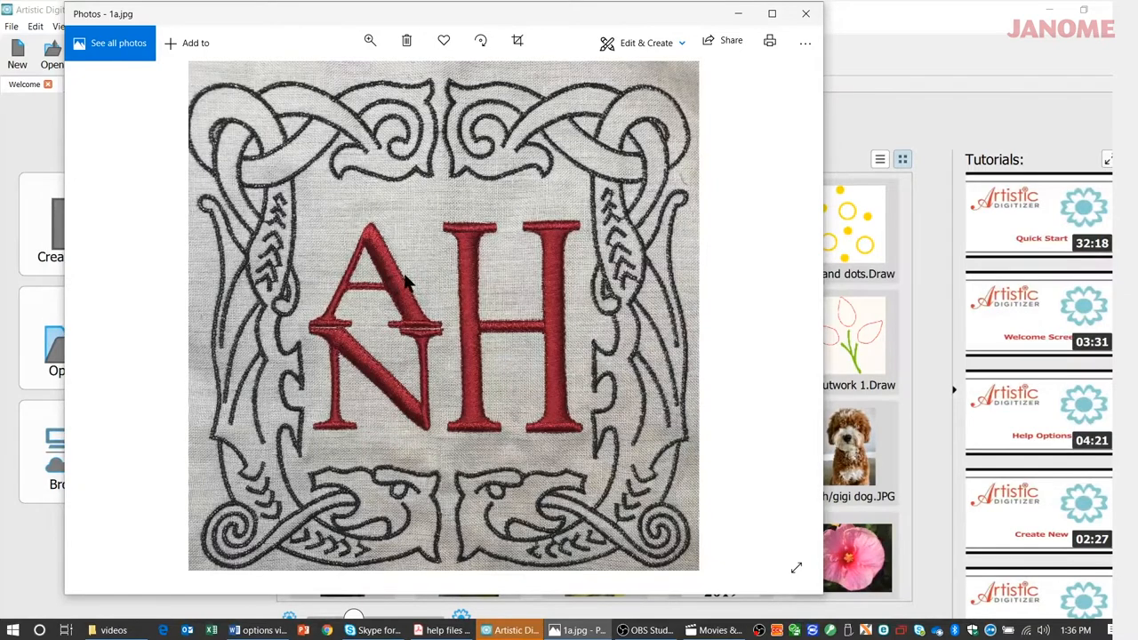
pyautogui.moveTo(611, 323)
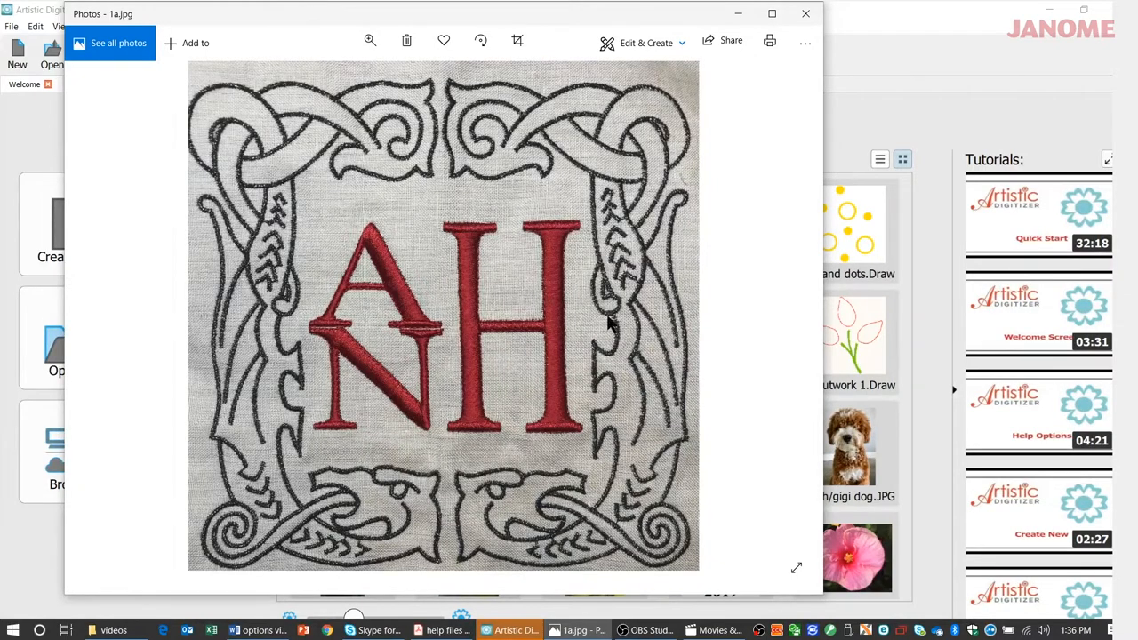
pyautogui.moveTo(486, 383)
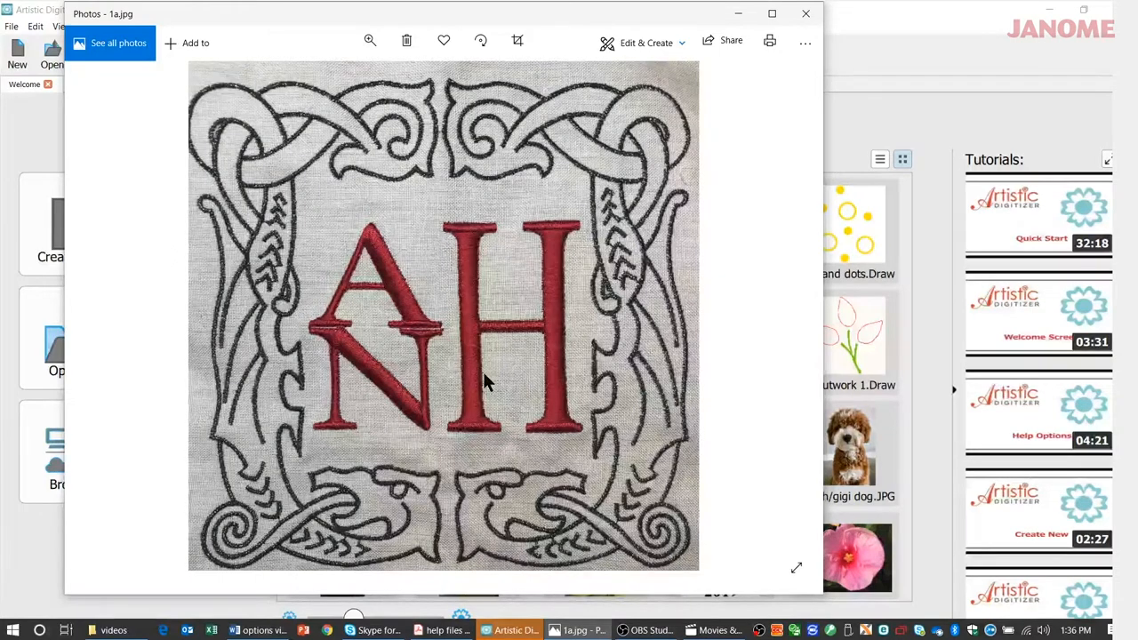
pyautogui.moveTo(560, 164)
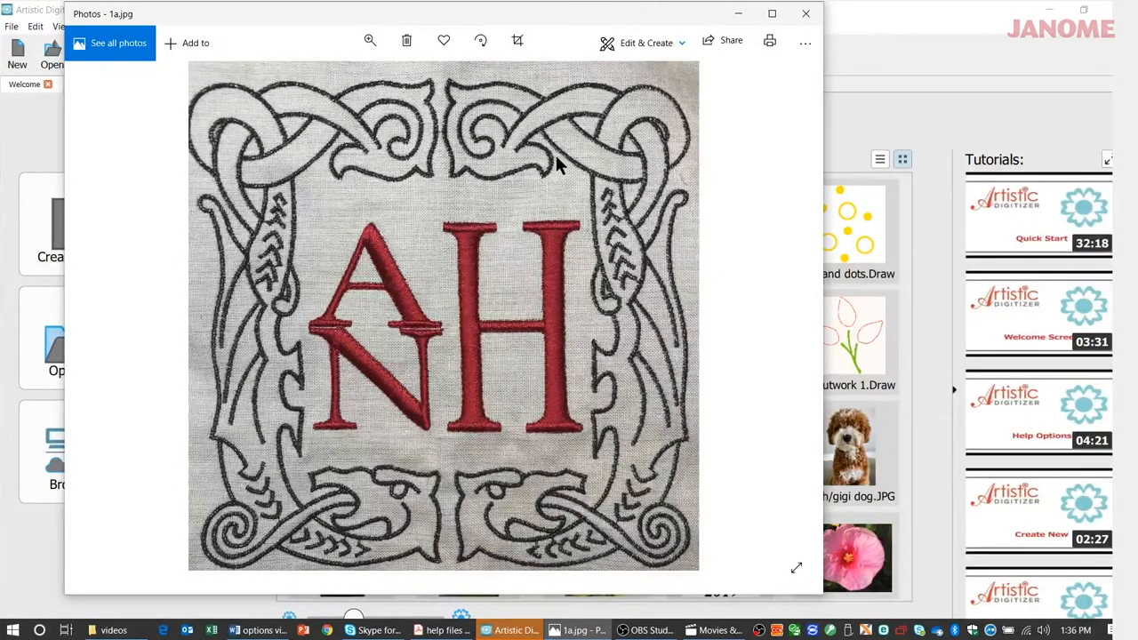
pyautogui.moveTo(762, 345)
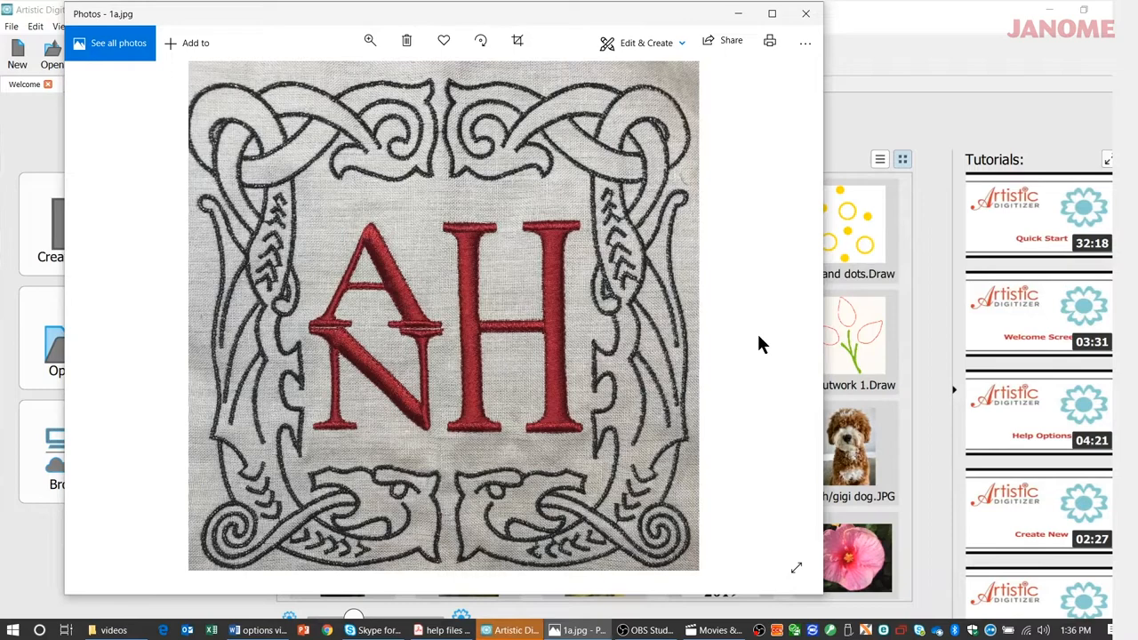
pyautogui.moveTo(786, 322)
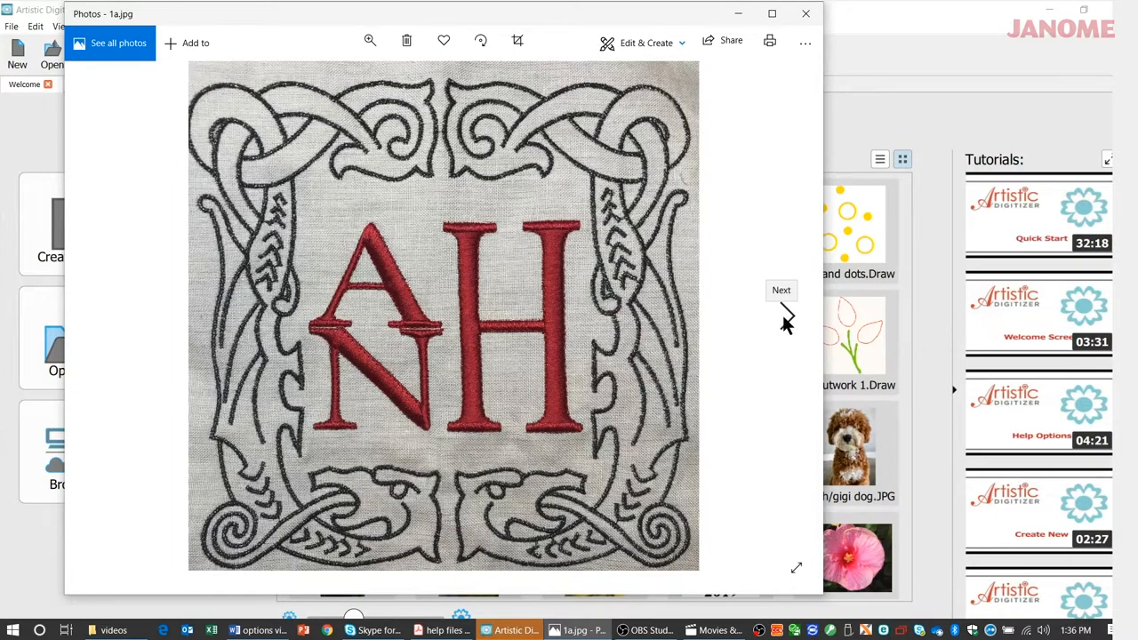
# Step: Browse the embroidered AH monogram photos 1a–4a, then close Windows Photos
pyautogui.click(780, 289)
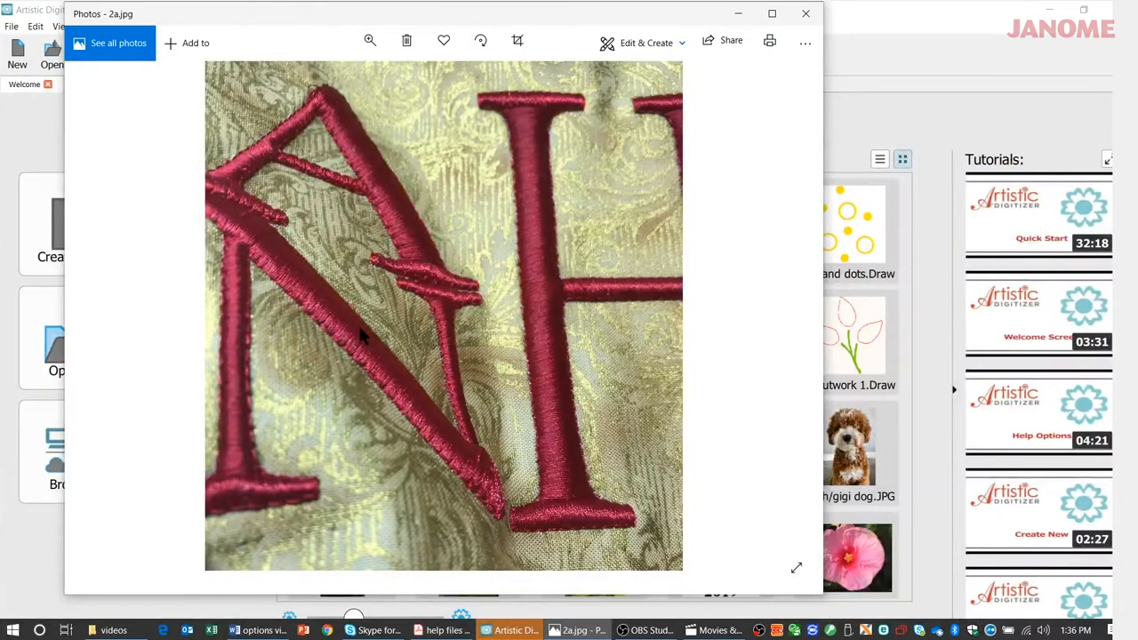
pyautogui.moveTo(629, 354)
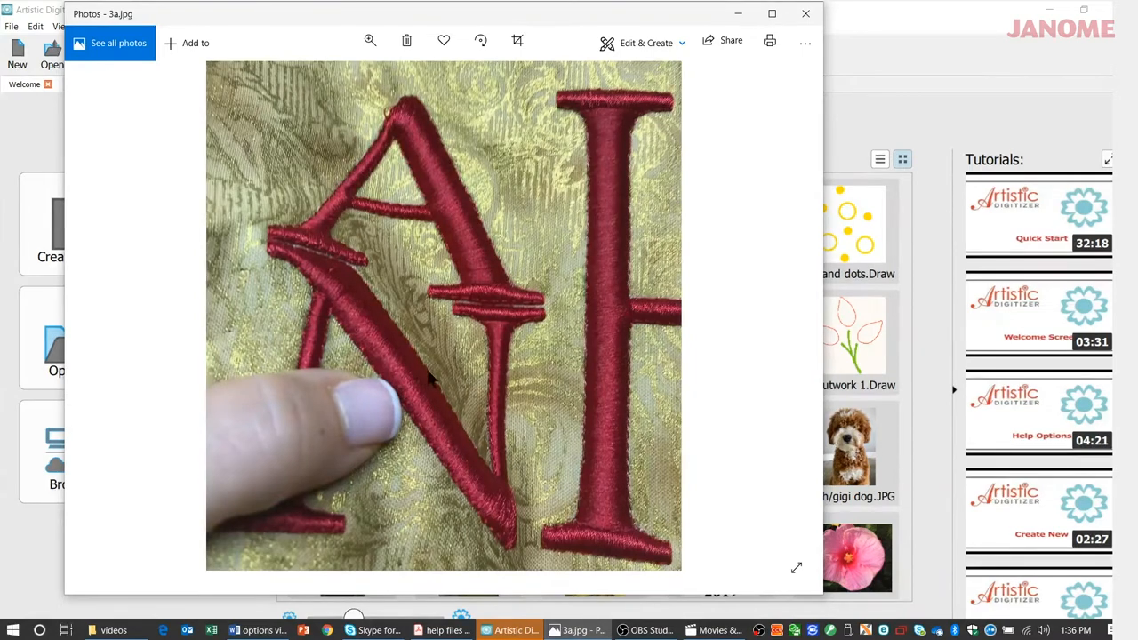
pyautogui.moveTo(409, 375)
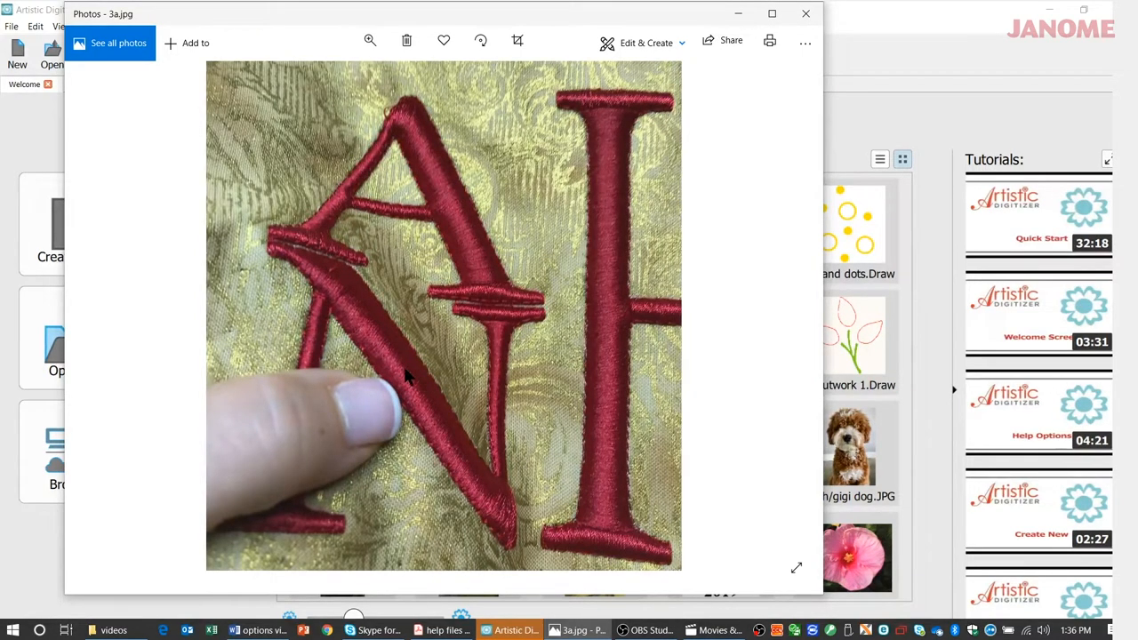
pyautogui.moveTo(790, 317)
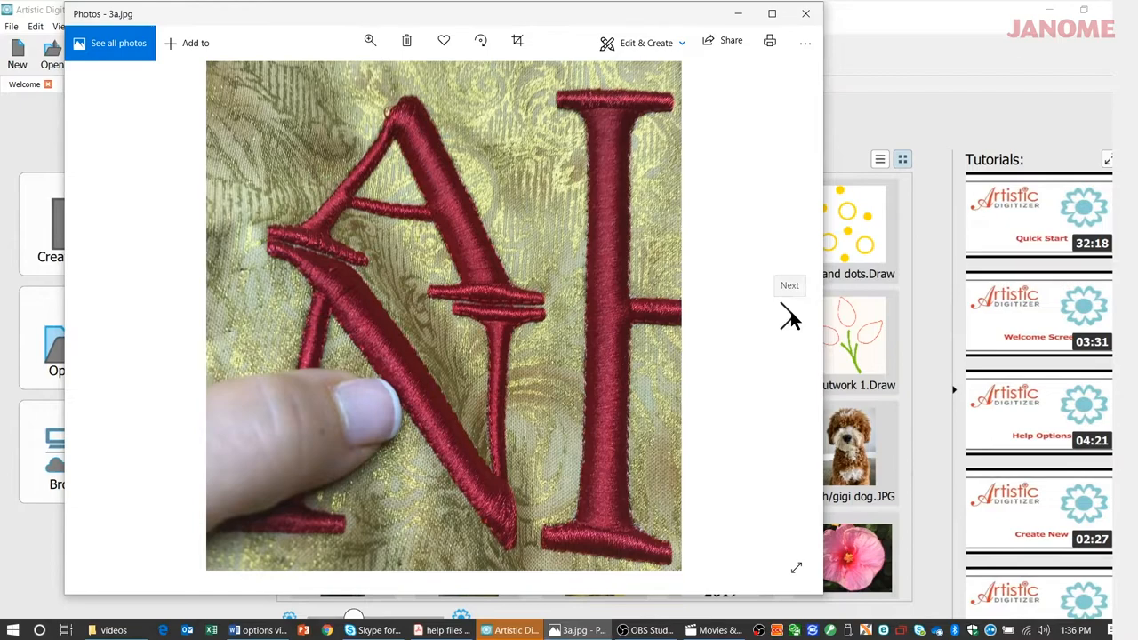
pyautogui.click(789, 285)
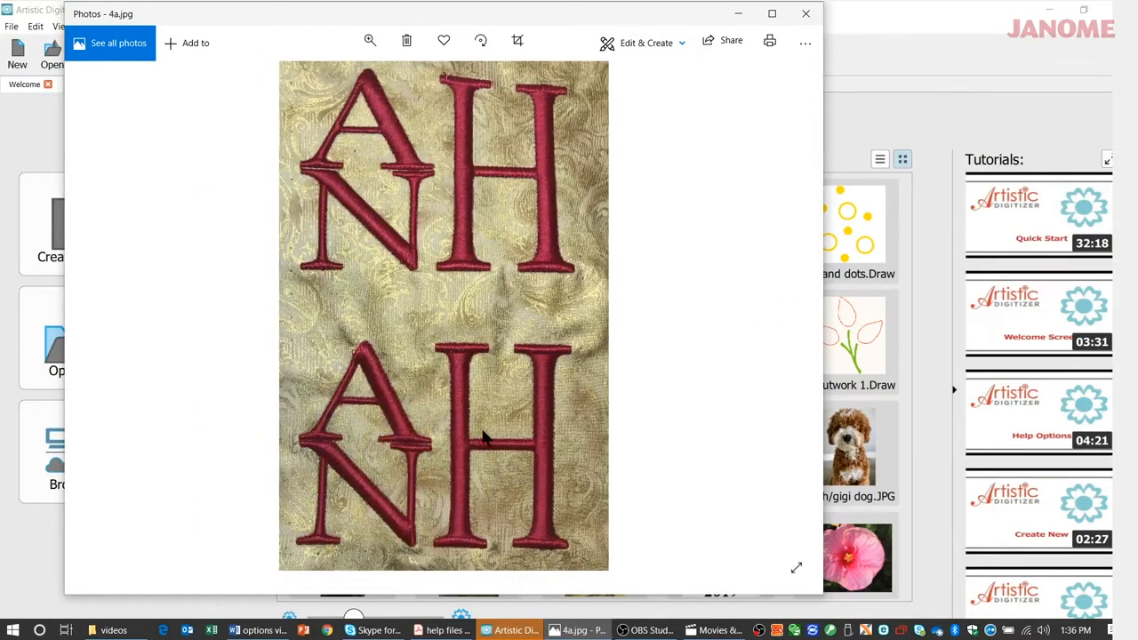
pyautogui.moveTo(573, 336)
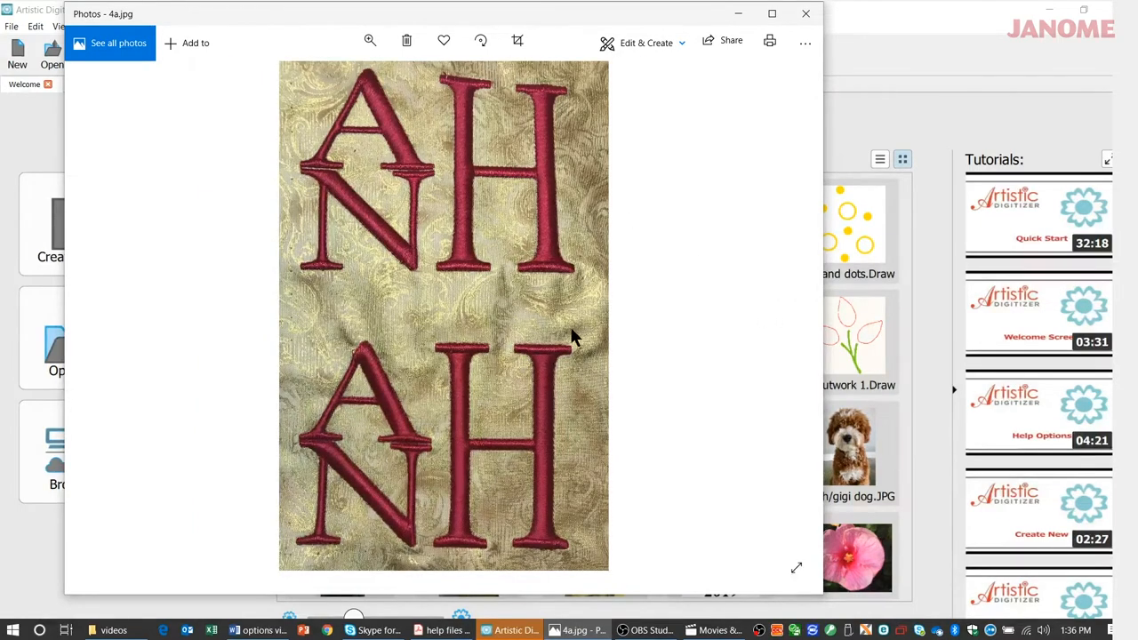
pyautogui.moveTo(556, 320)
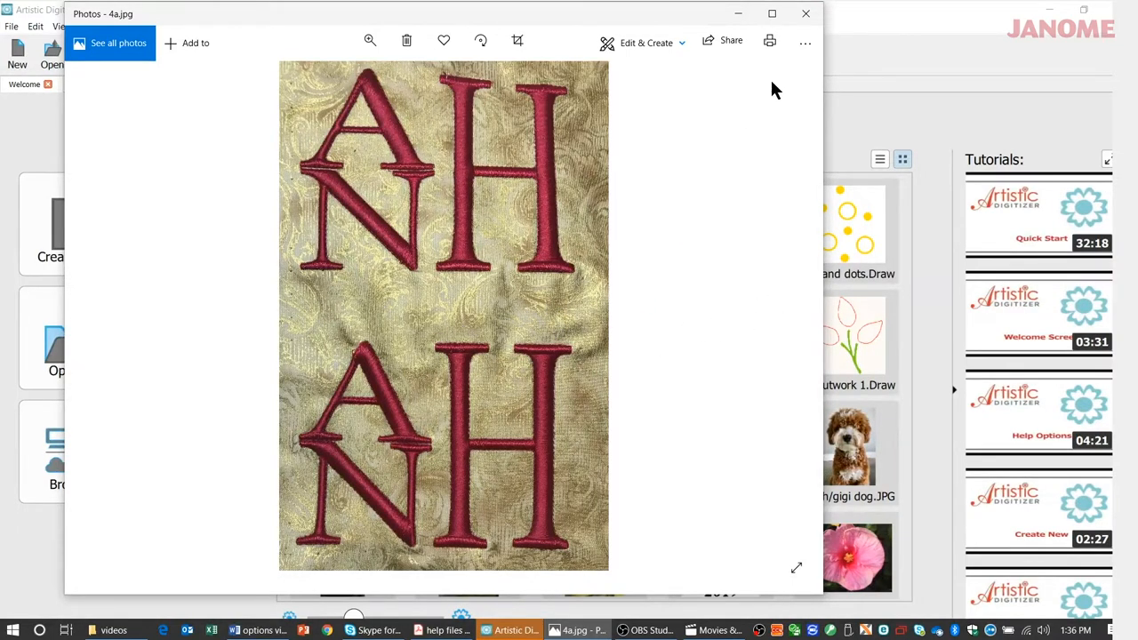
pyautogui.moveTo(806, 13)
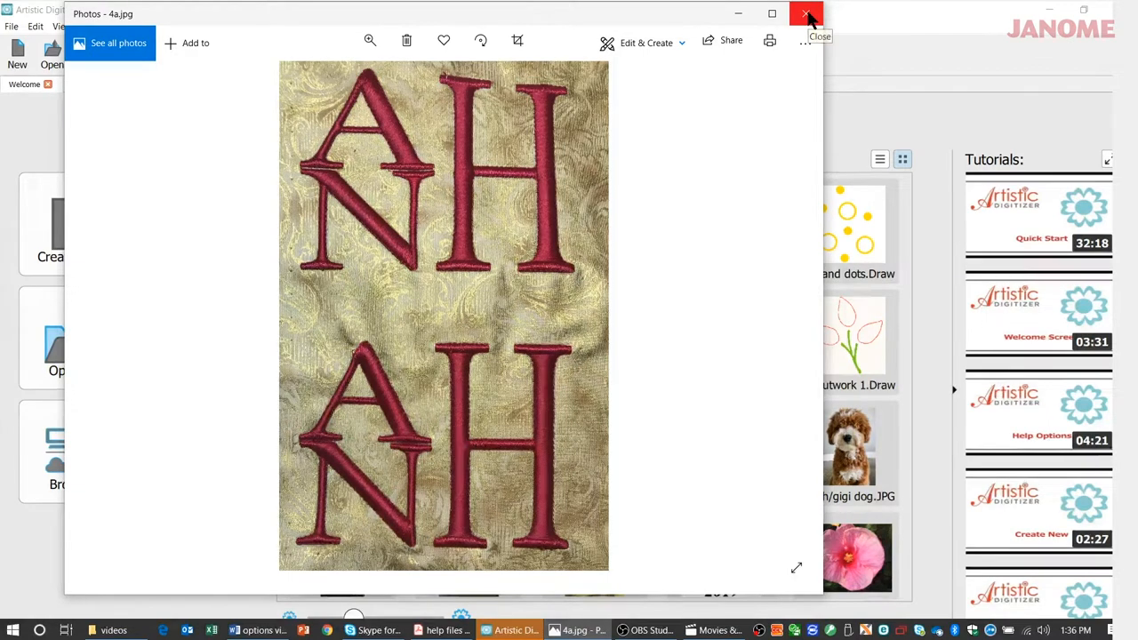
pyautogui.click(806, 15)
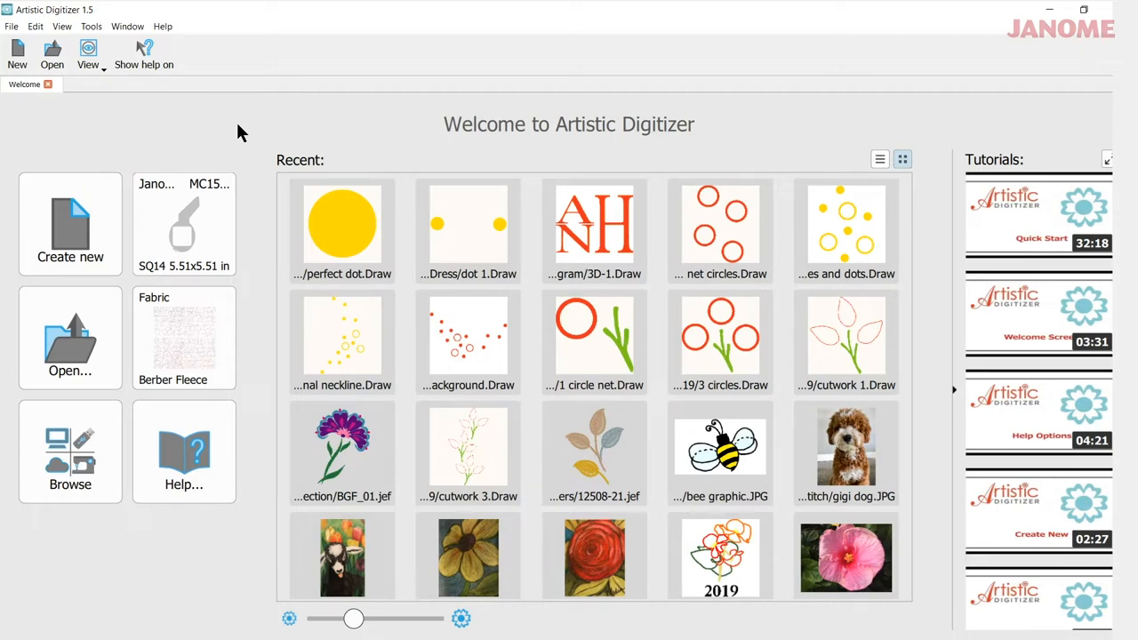
pyautogui.moveTo(271, 129)
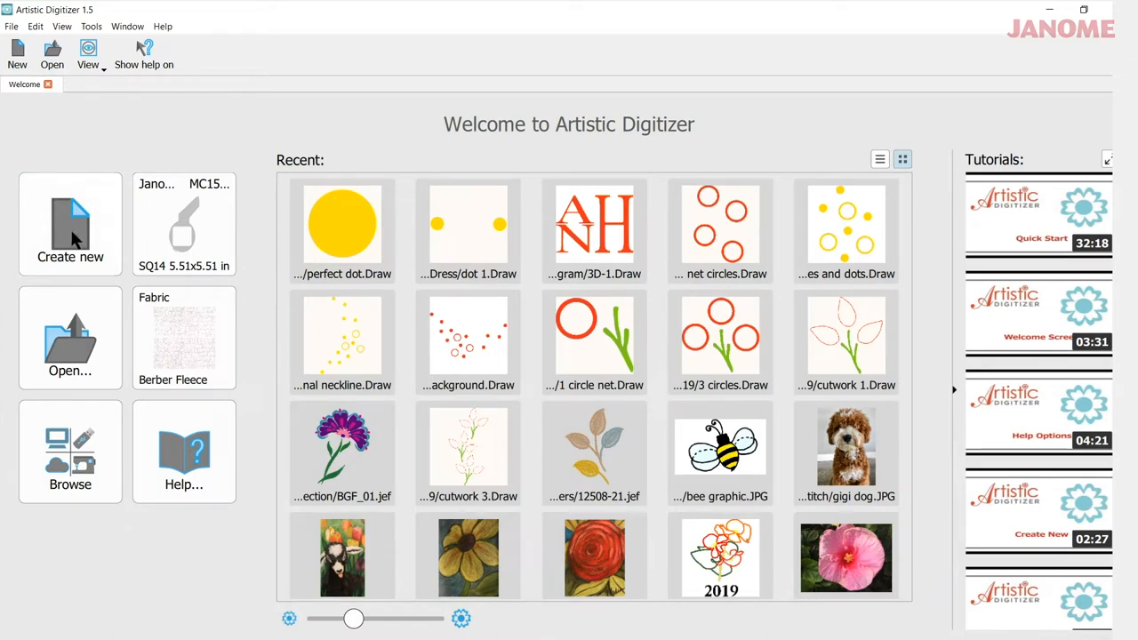
# Step: Start a new design with an ANH monogram, 4 by 2 inches, in Hobo
pyautogui.click(70, 223)
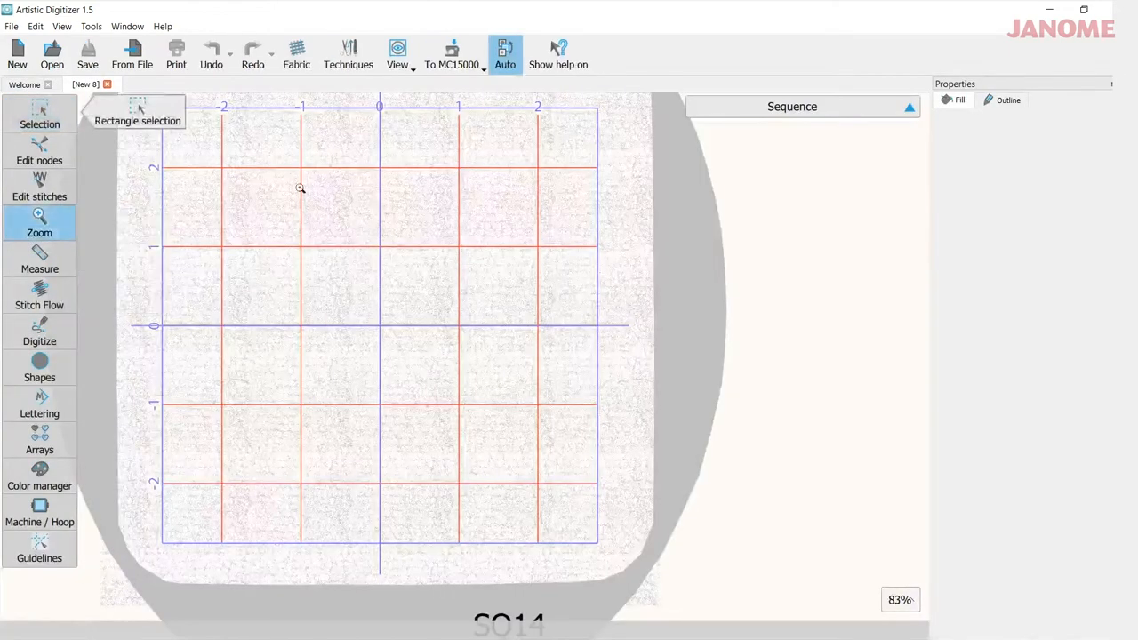
pyautogui.moveTo(111, 410)
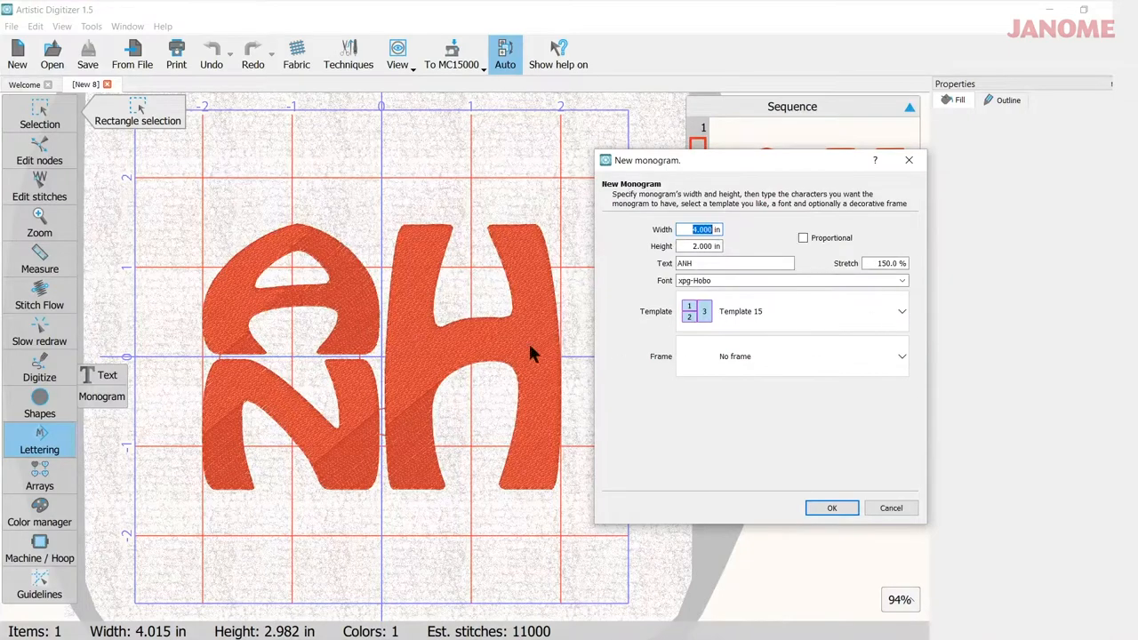
pyautogui.moveTo(855, 307)
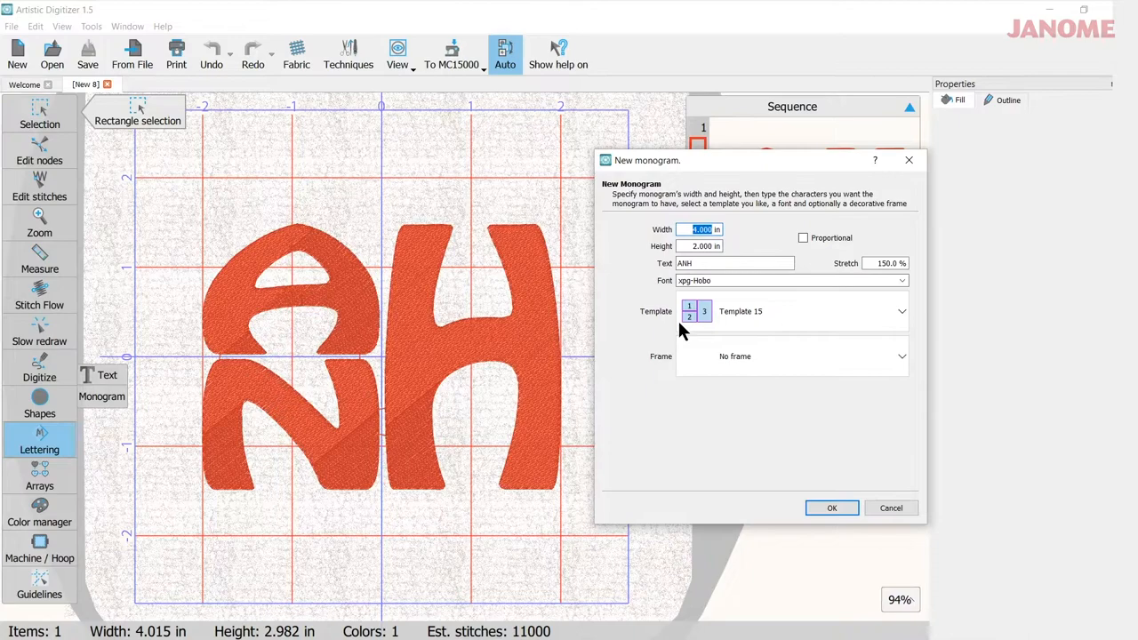
pyautogui.click(902, 311)
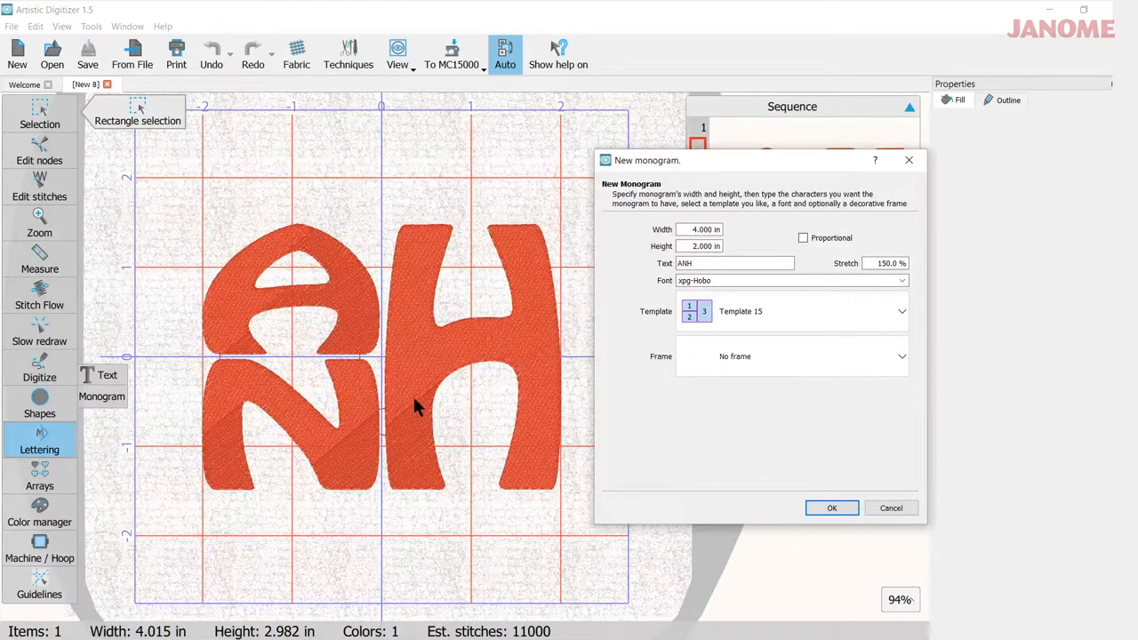
pyautogui.moveTo(506, 396)
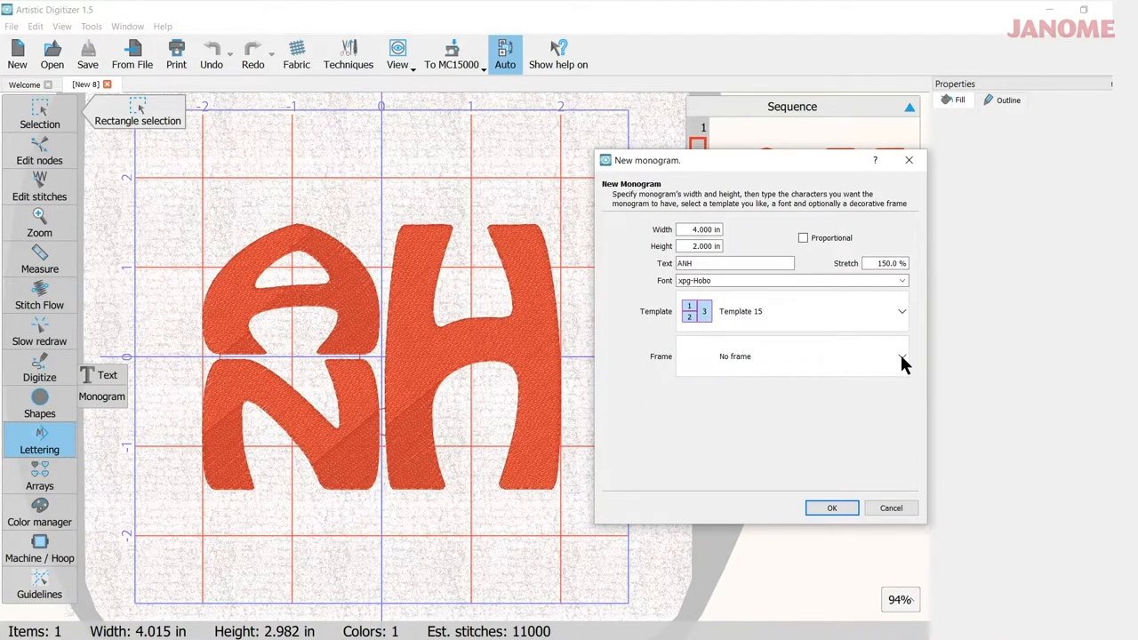
pyautogui.click(902, 356)
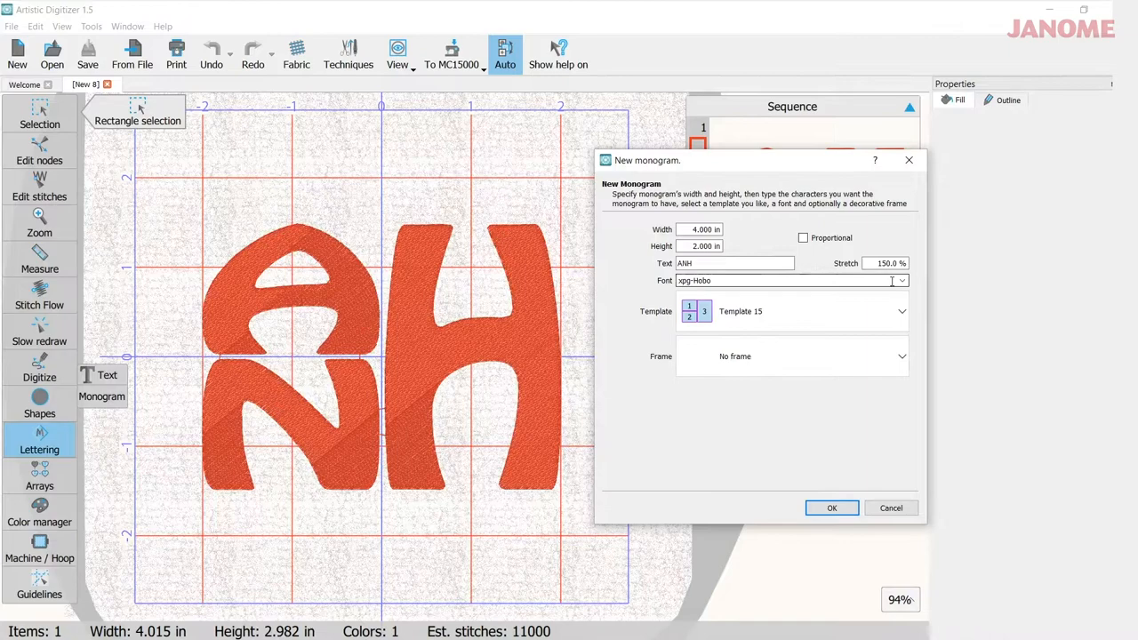
# Step: Scroll the font list and pick Kis BT for the ANH monogram
pyautogui.click(901, 280)
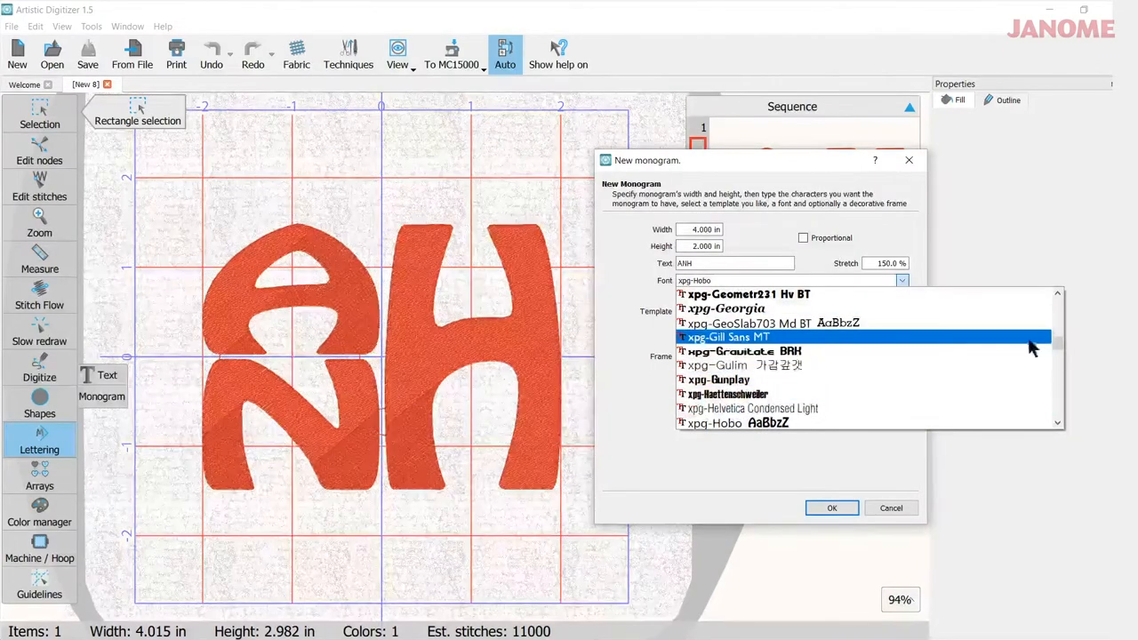
pyautogui.scroll(-3)
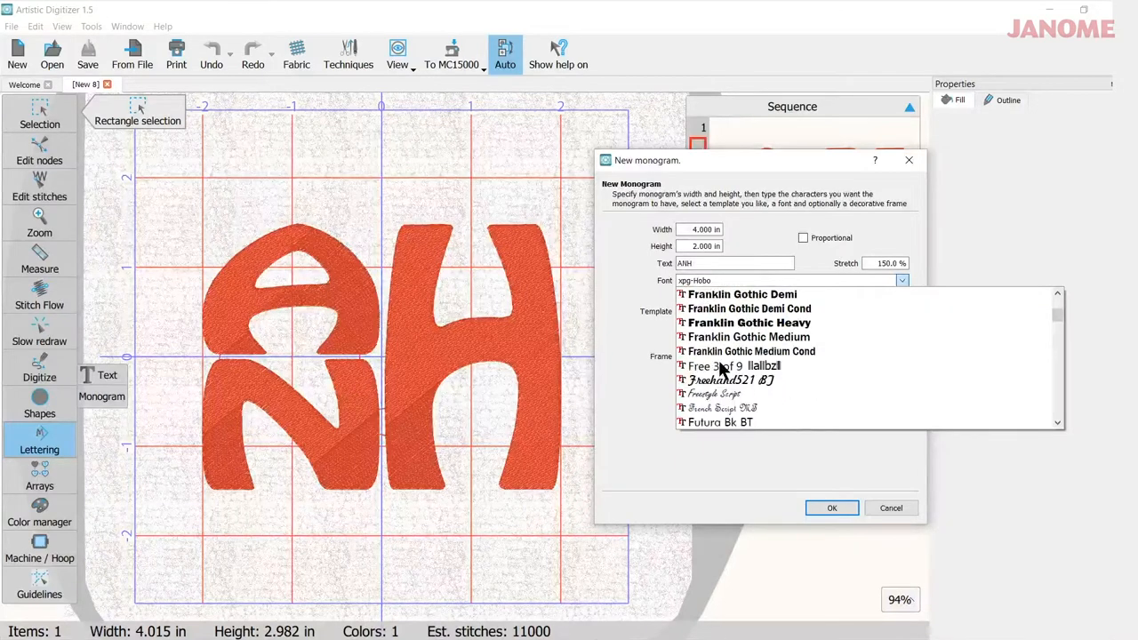
pyautogui.scroll(-3)
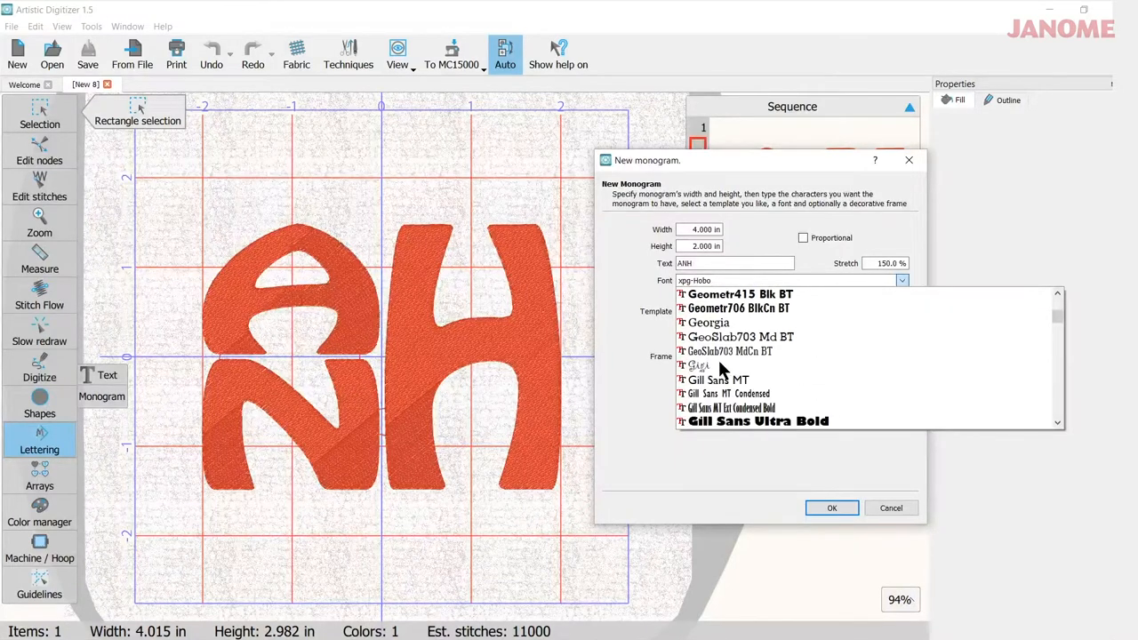
pyautogui.scroll(-3)
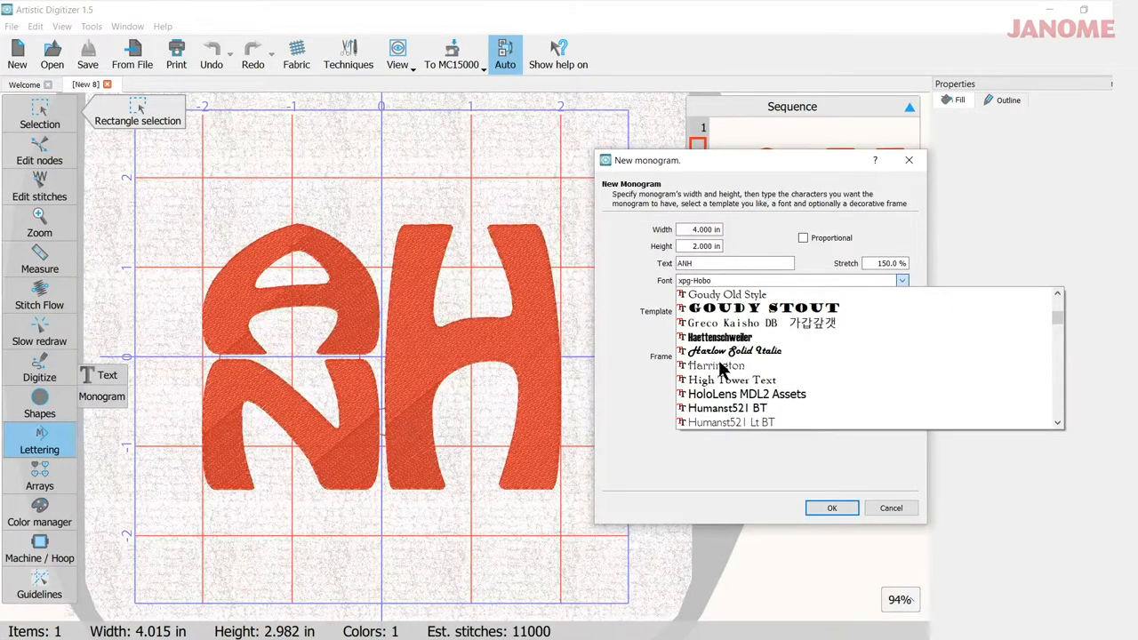
pyautogui.scroll(-3)
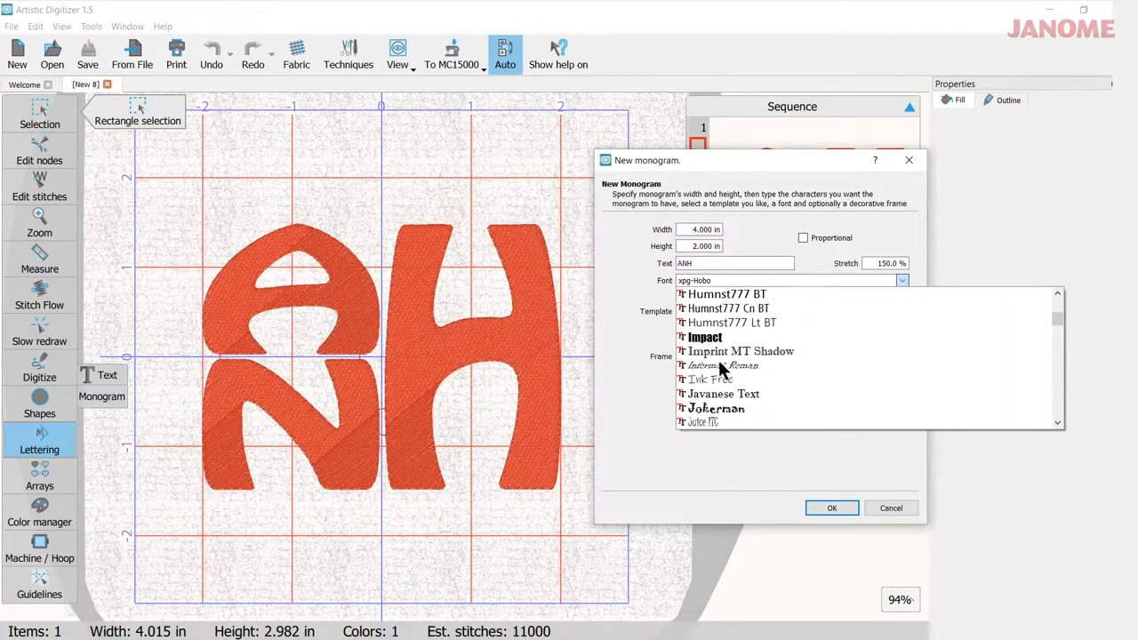
pyautogui.scroll(-3)
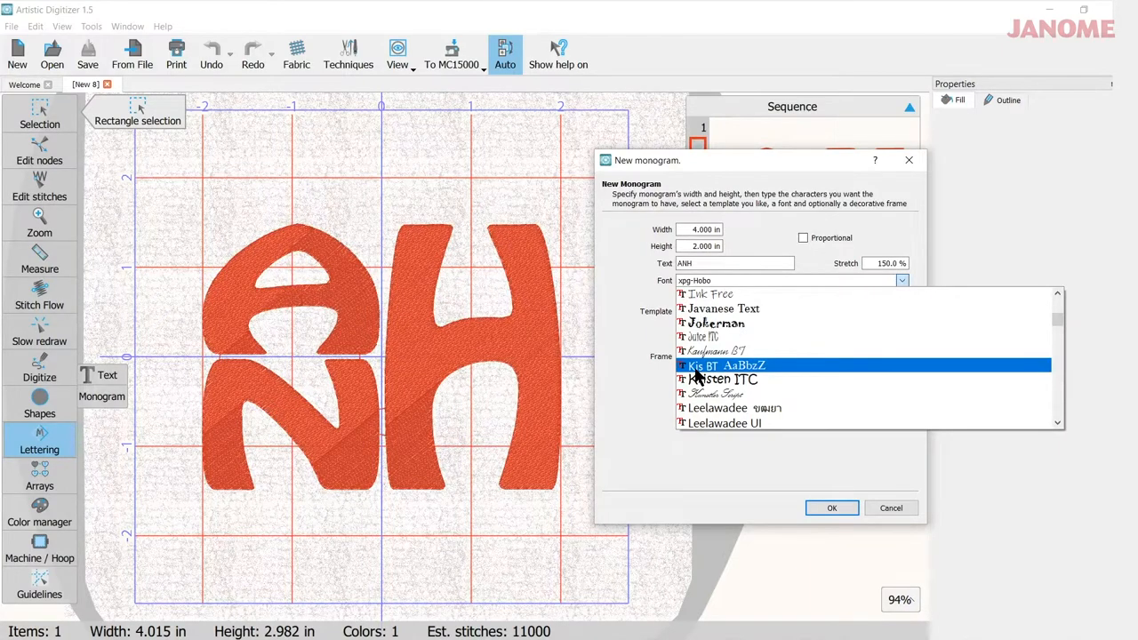
pyautogui.click(726, 365)
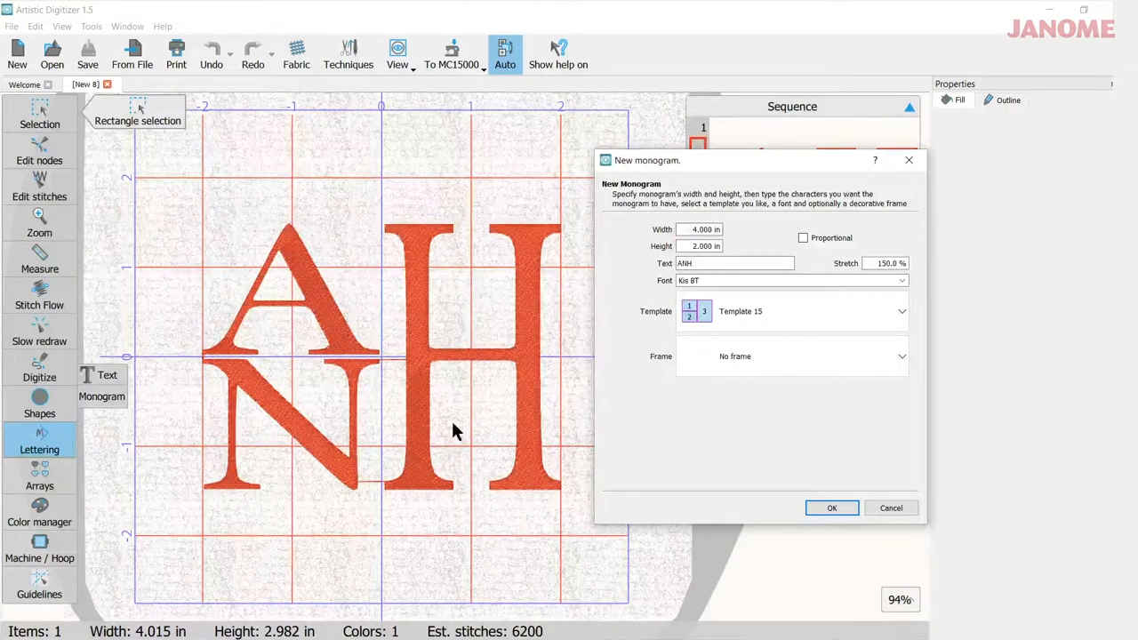
pyautogui.moveTo(327, 477)
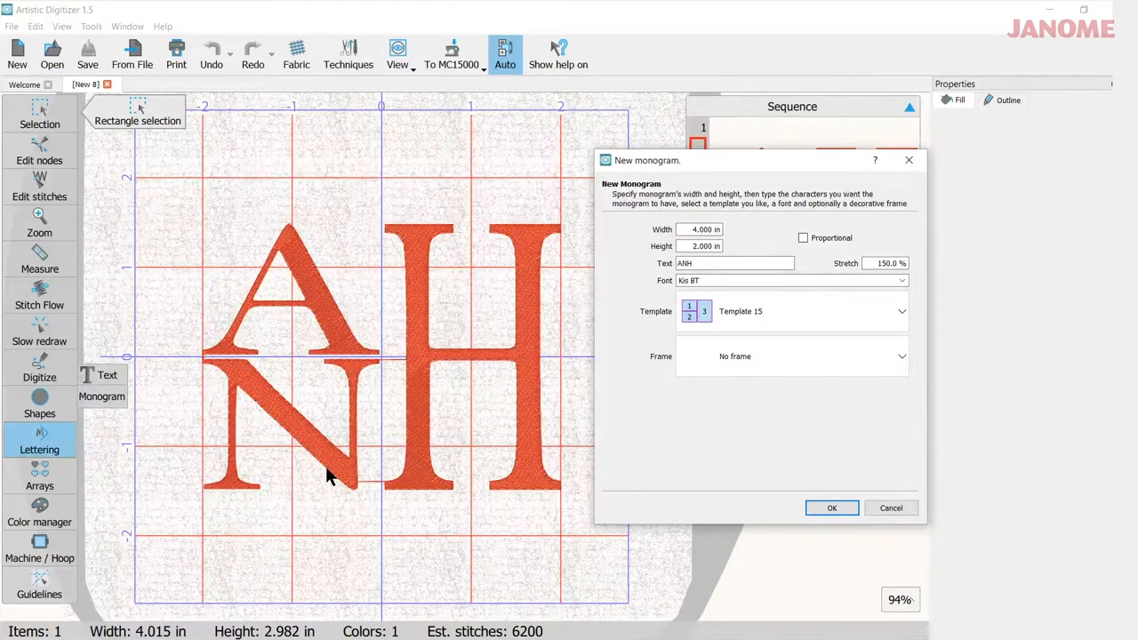
pyautogui.moveTo(791, 529)
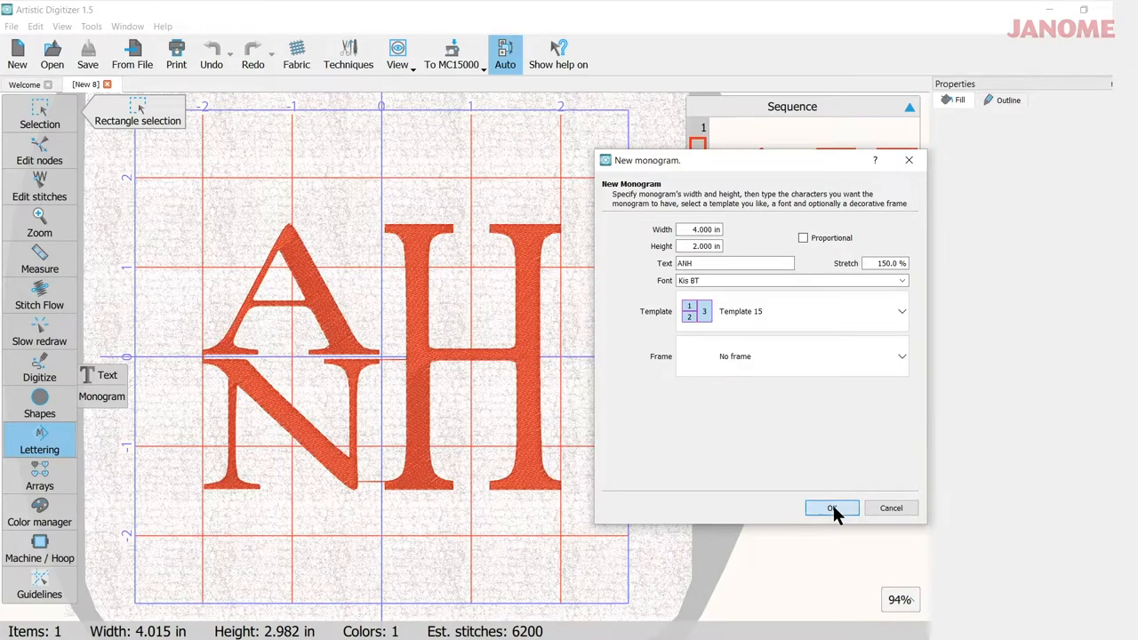
# Step: Confirm the New monogram dialog to place the Kis BT ANH monogram
pyautogui.click(832, 508)
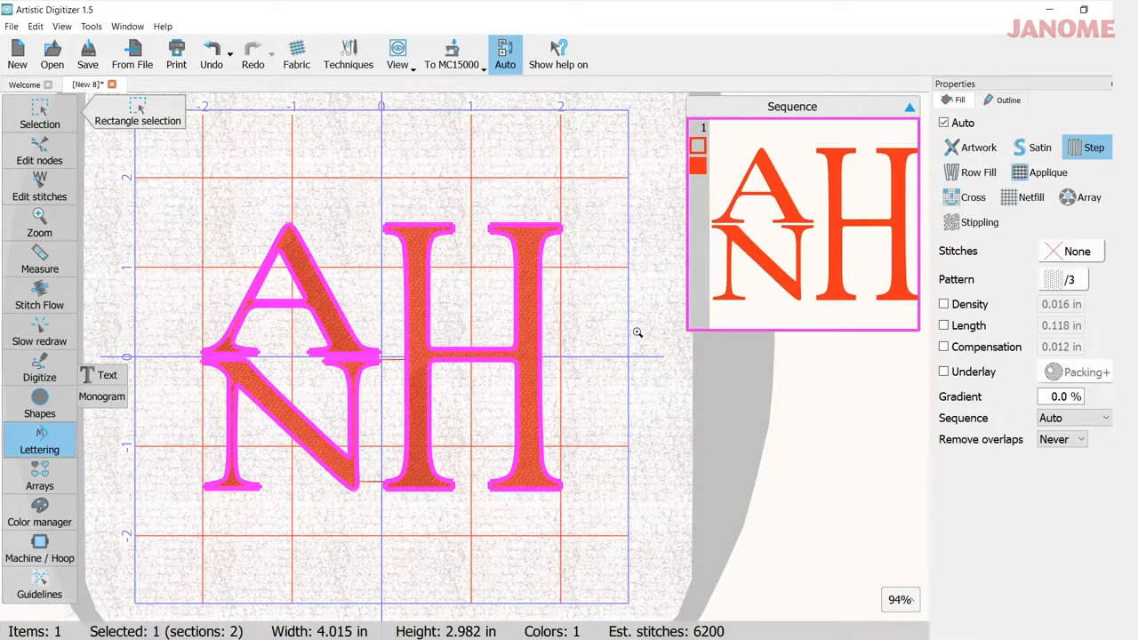
pyautogui.moveTo(478, 329)
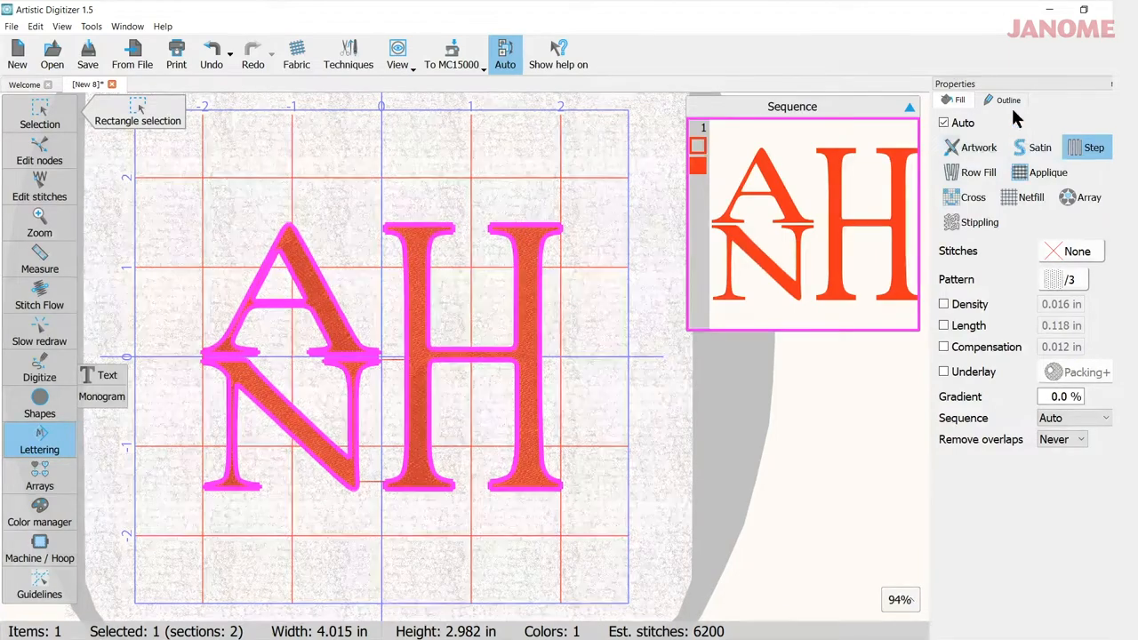
pyautogui.moveTo(1027, 529)
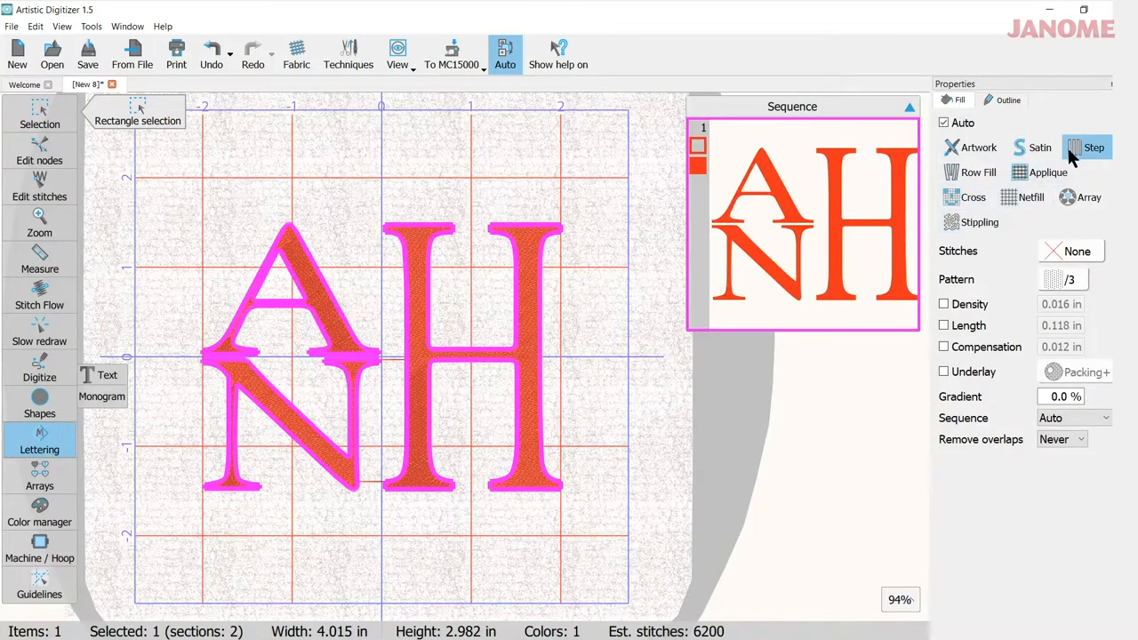
pyautogui.moveTo(1097, 155)
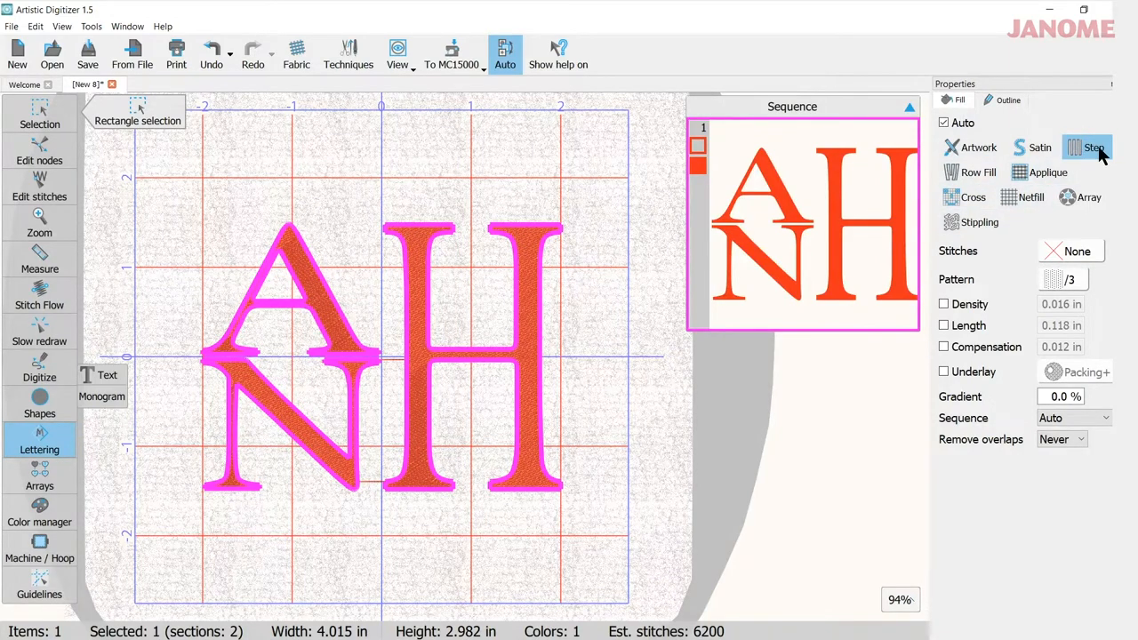
# Step: Switch the monogram's fill to satin with 3D-1 underlay
pyautogui.click(1092, 147)
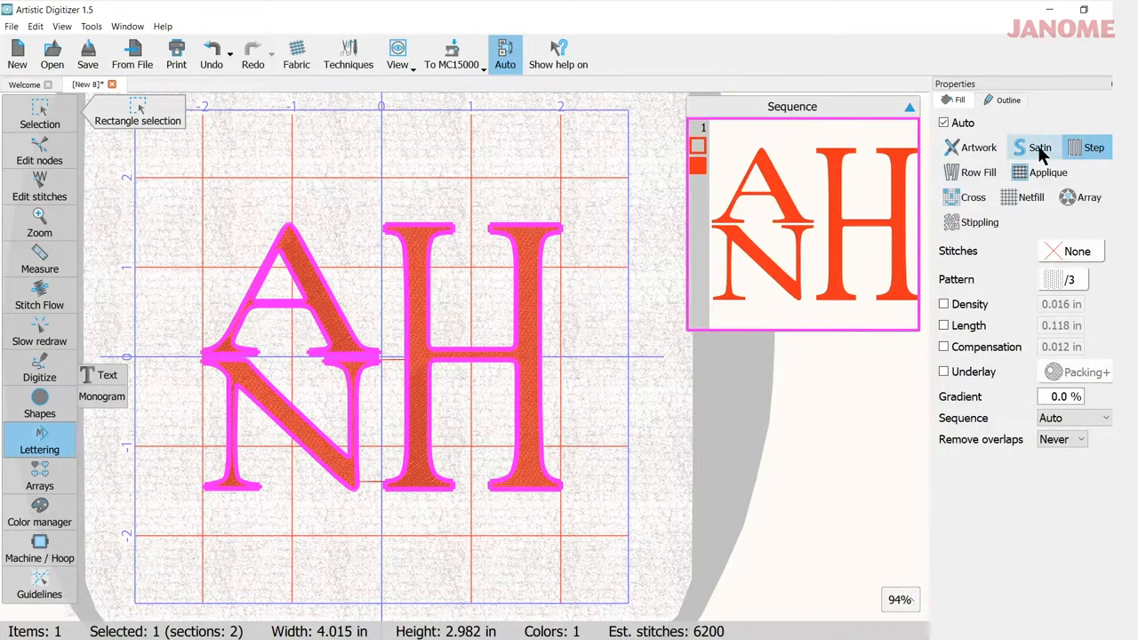
pyautogui.click(1038, 146)
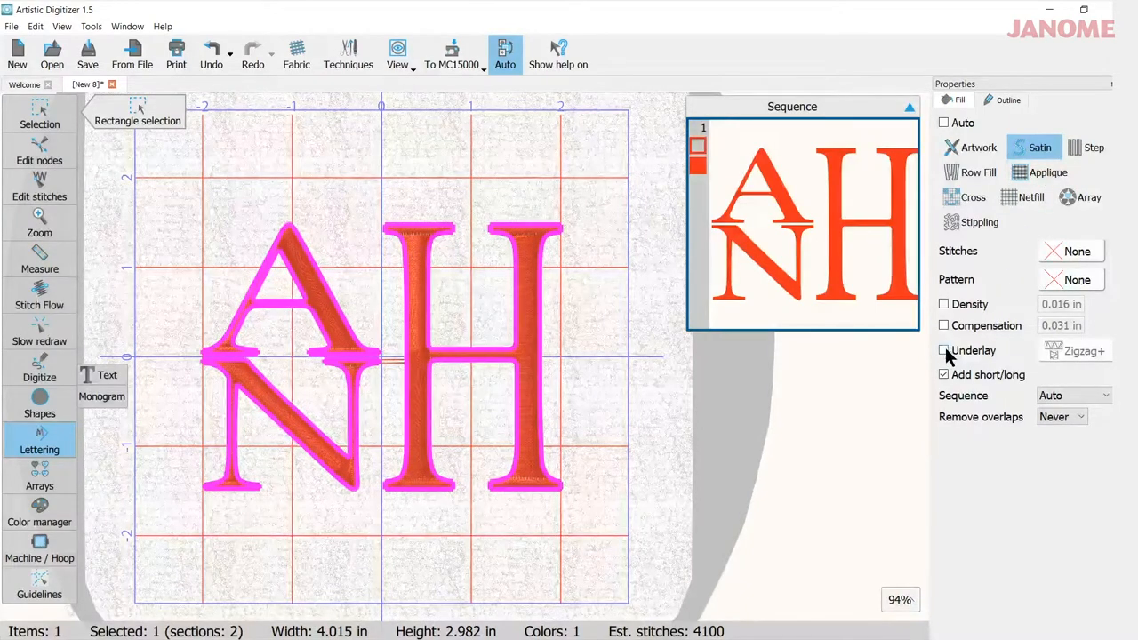
pyautogui.click(943, 349)
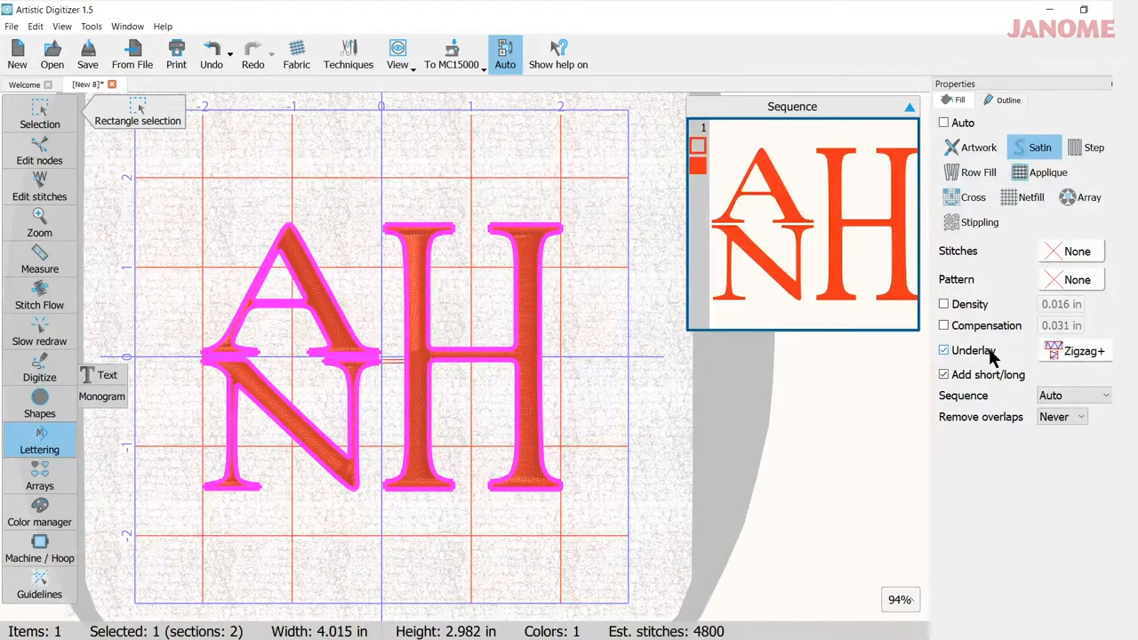
pyautogui.click(1076, 350)
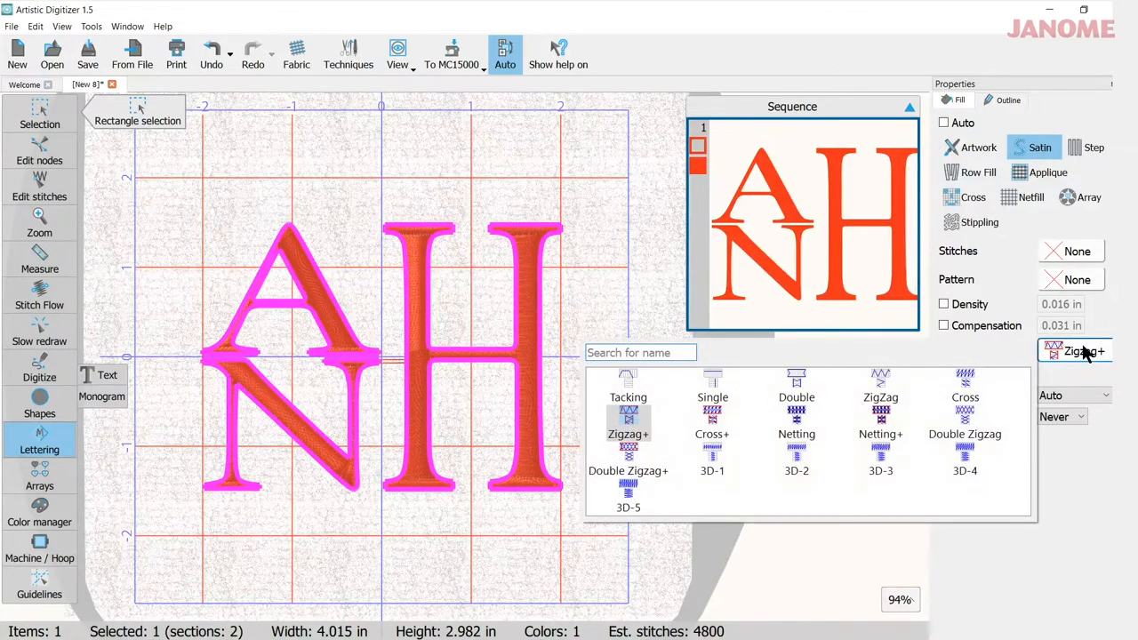
pyautogui.moveTo(751, 458)
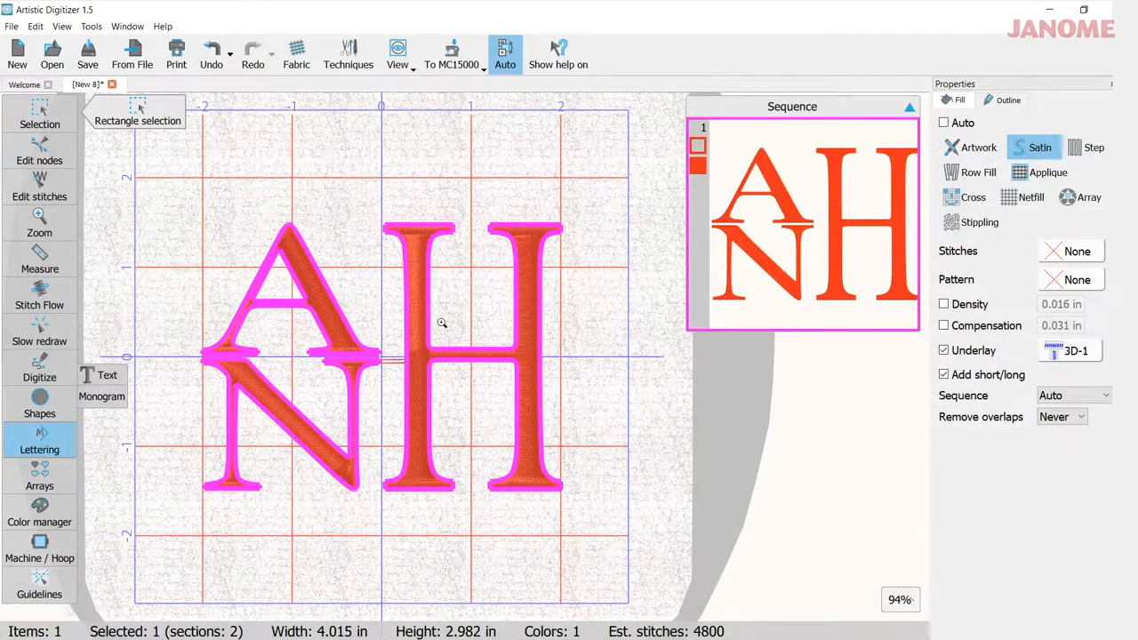
pyautogui.moveTo(413, 305)
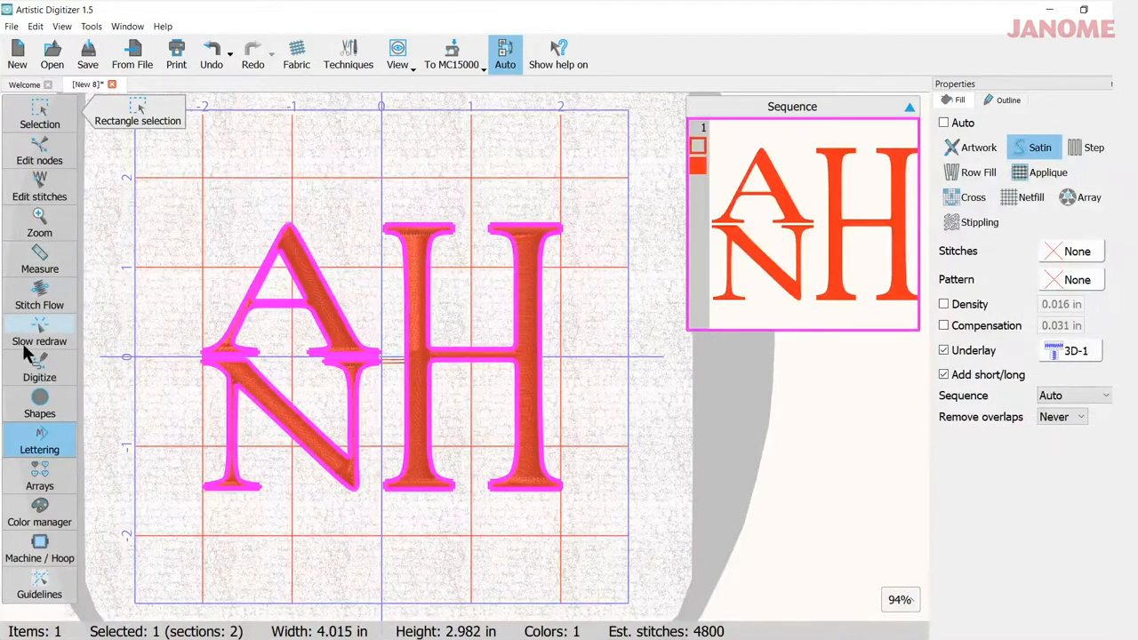
pyautogui.moveTo(39, 333)
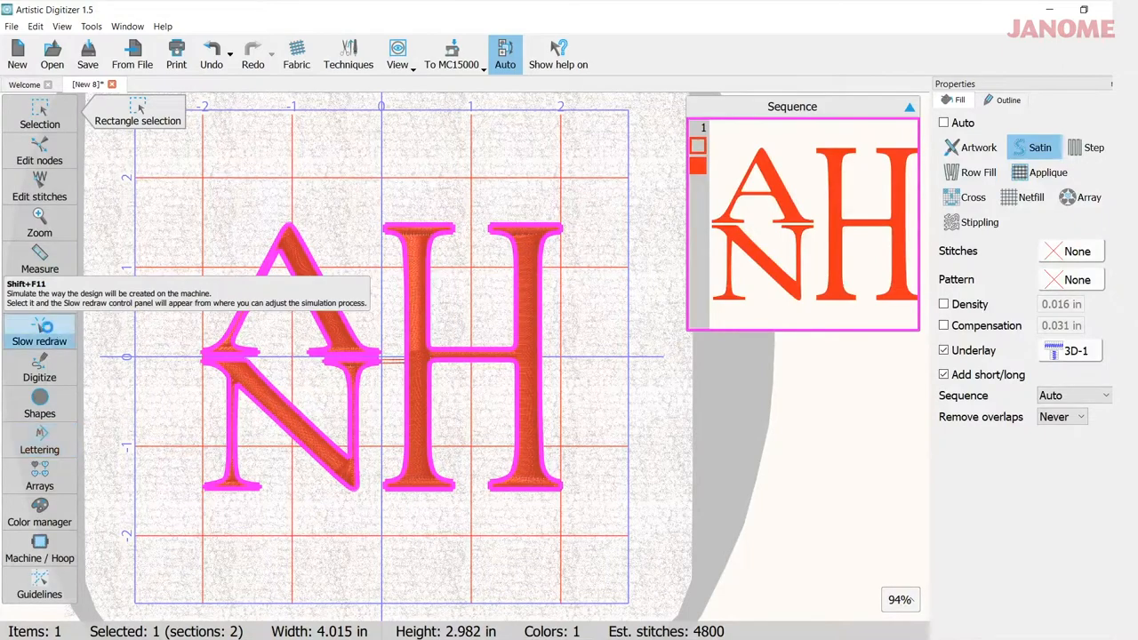
# Step: Play the slow redraw simulation of the satin monogram, pausing and scrubbing ahead
pyautogui.click(39, 331)
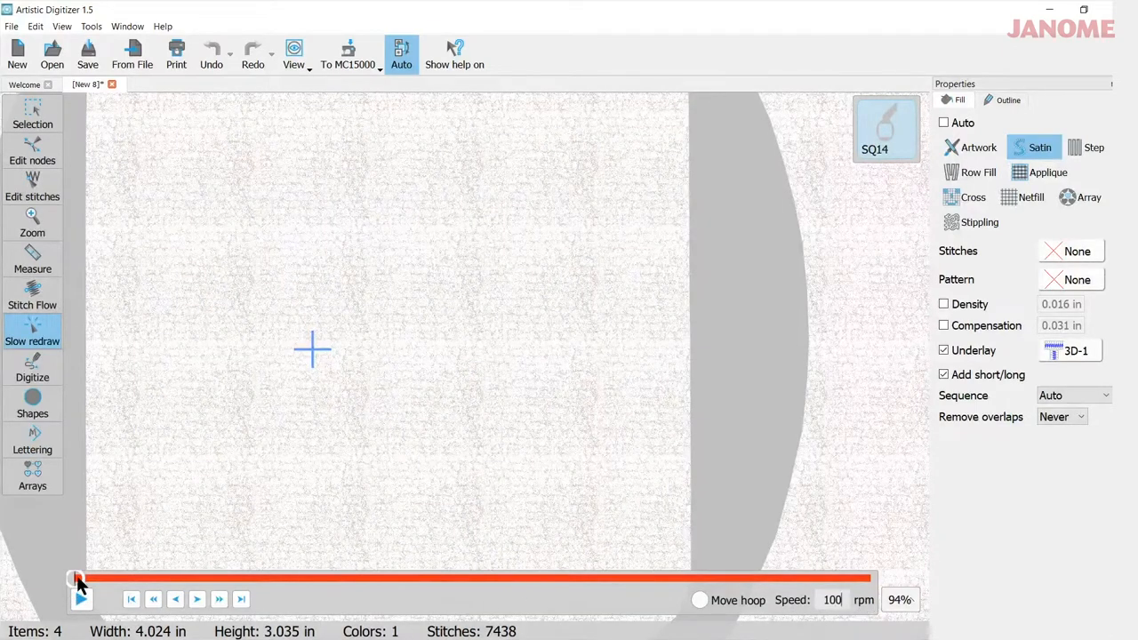
pyautogui.click(81, 598)
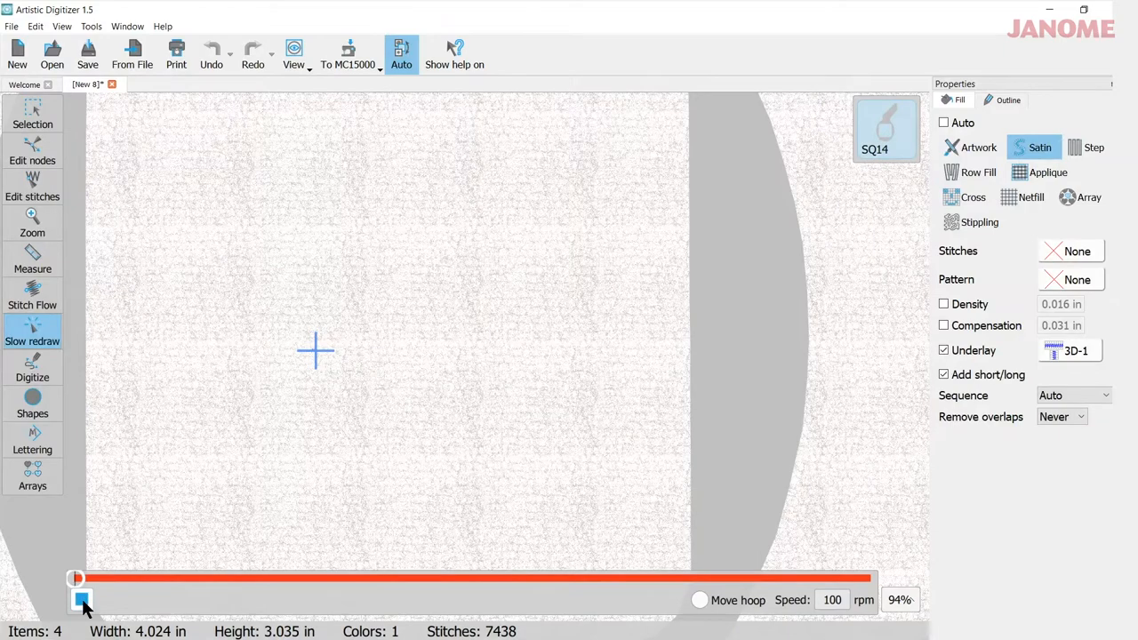
pyautogui.click(81, 599)
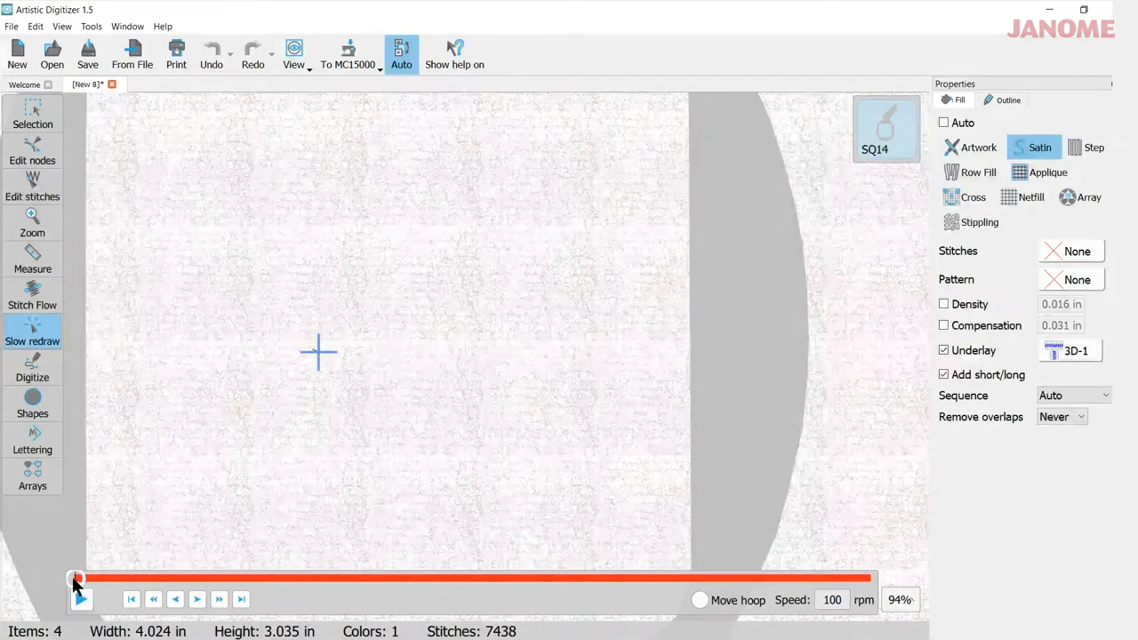
pyautogui.click(81, 599)
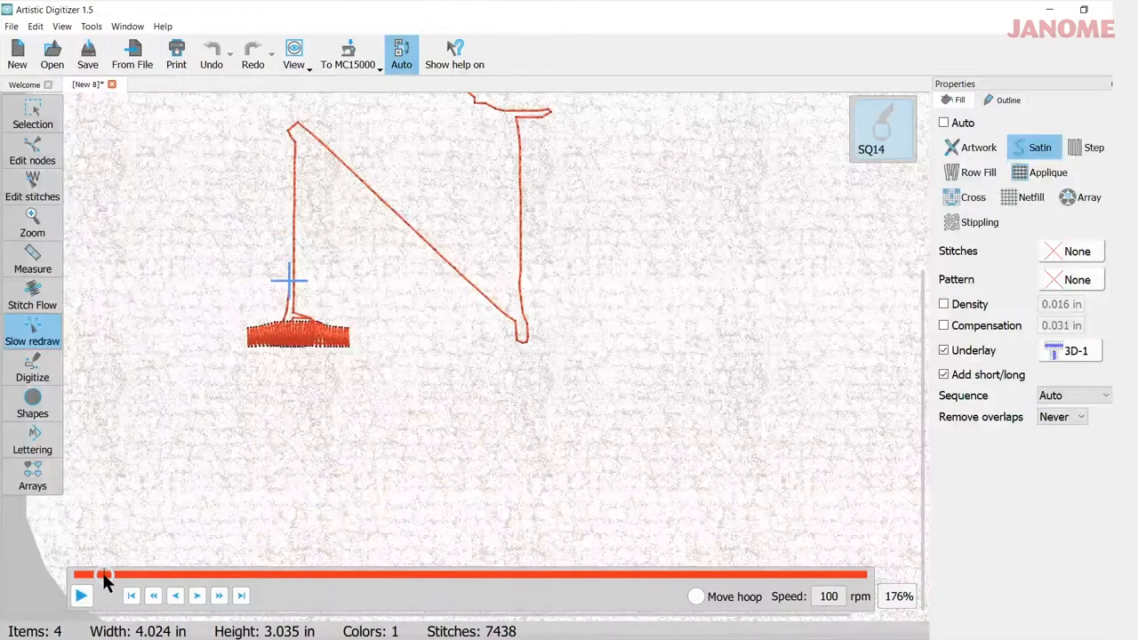
pyautogui.moveTo(102, 576); pyautogui.dragTo(120, 576)
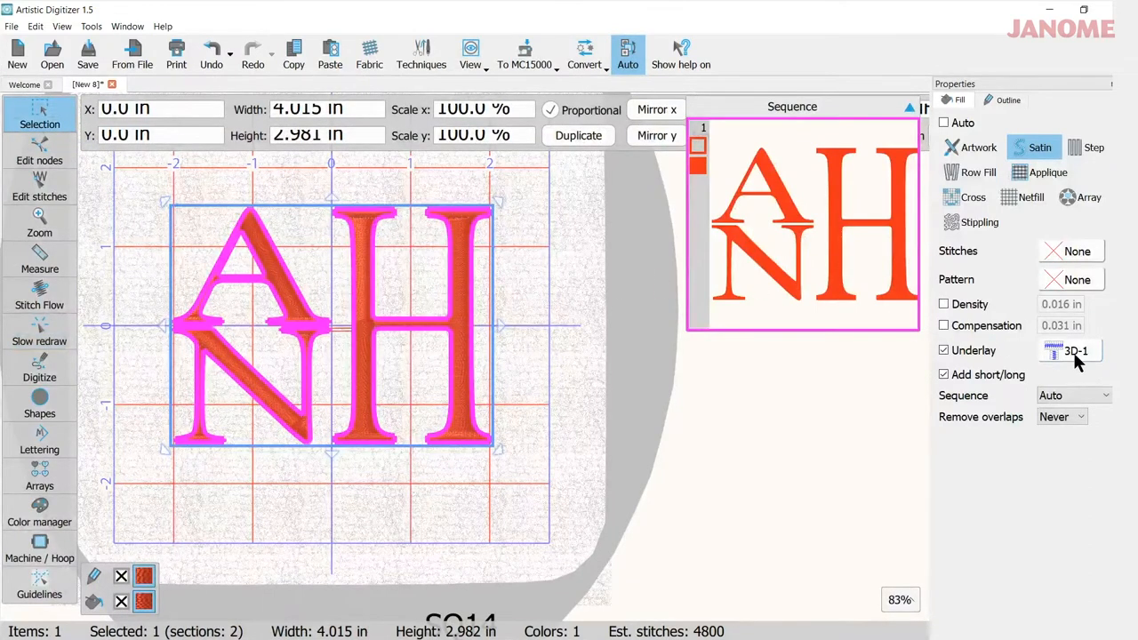
# Step: Change the ANH monogram's underlay to 3D-5 and open slow redraw
pyautogui.click(1070, 349)
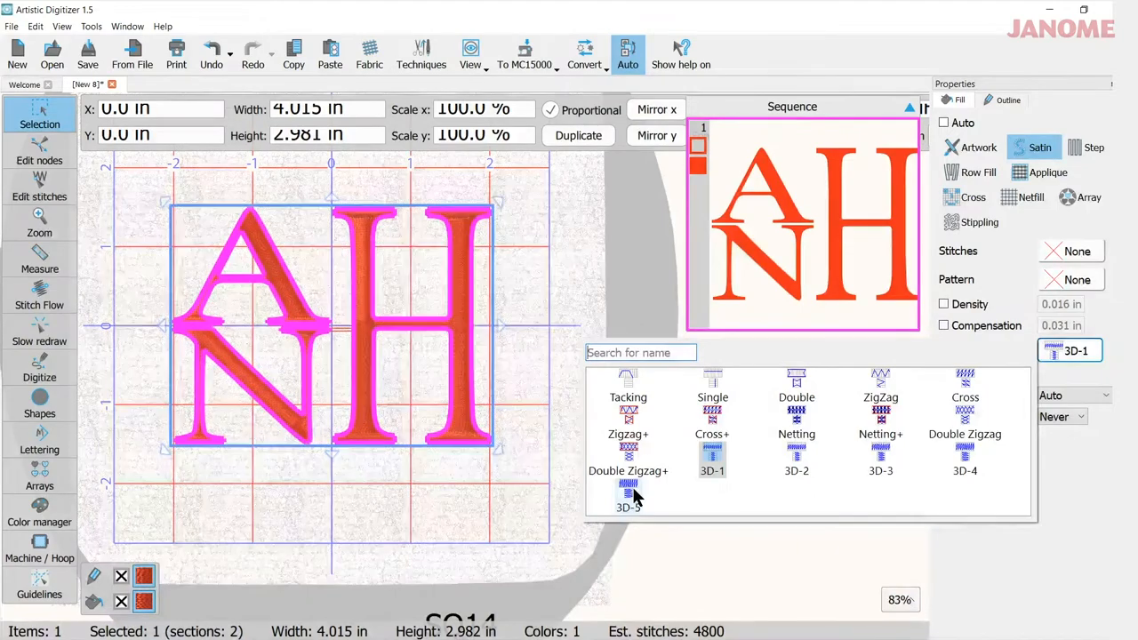
pyautogui.click(628, 498)
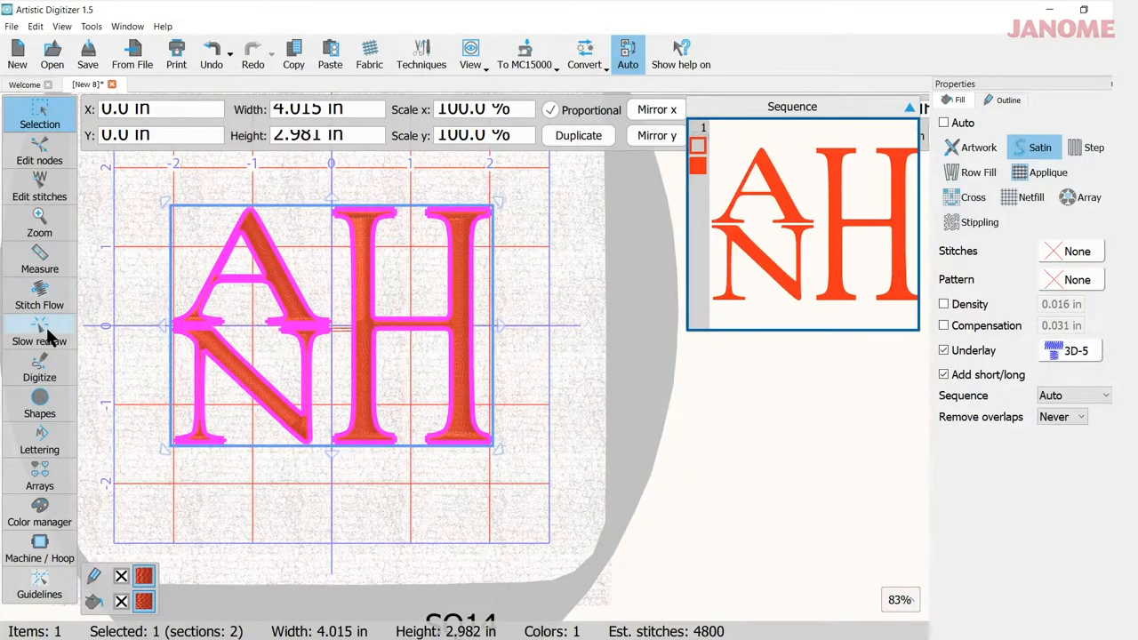
pyautogui.click(39, 333)
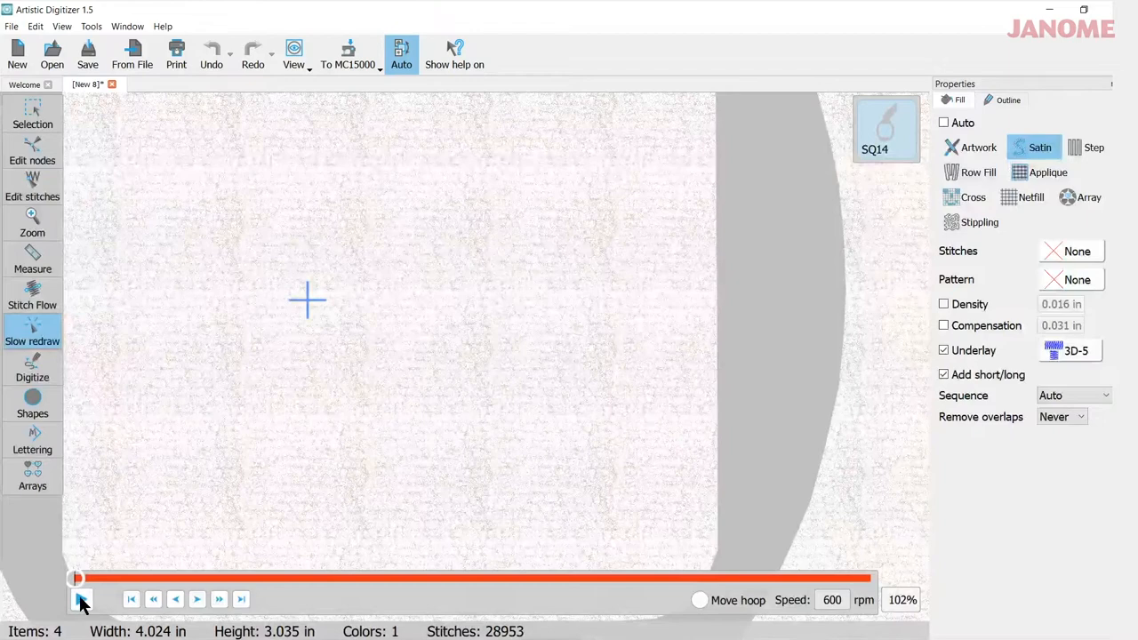
# Step: Play the 3D-5 simulation and scrub through the N's upright and diagonal strokes
pyautogui.click(81, 599)
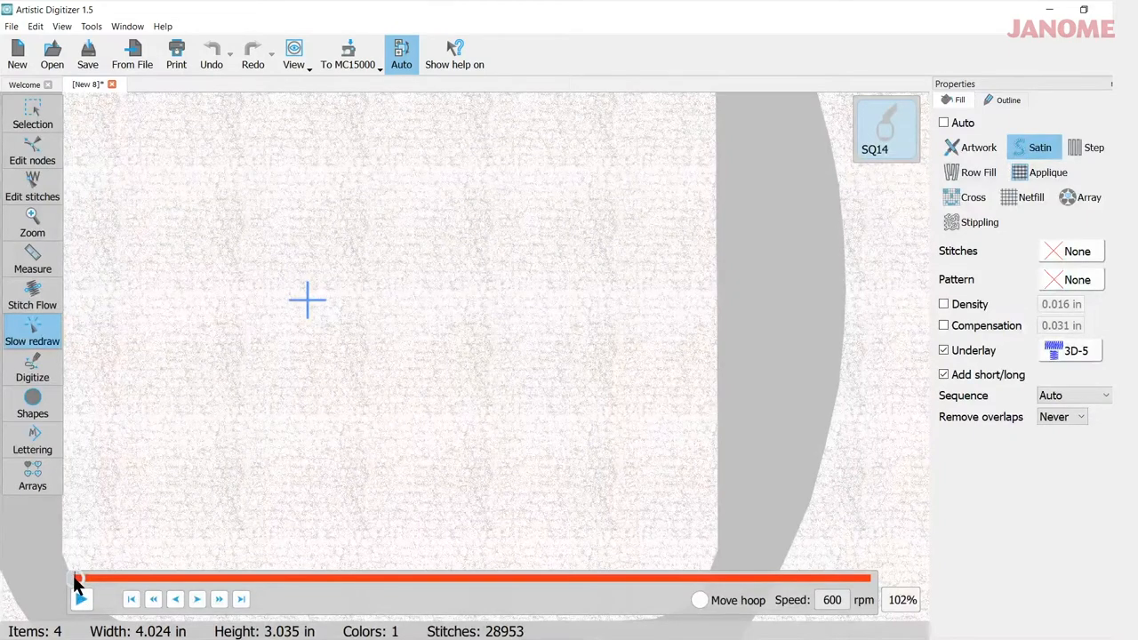
pyautogui.click(81, 598)
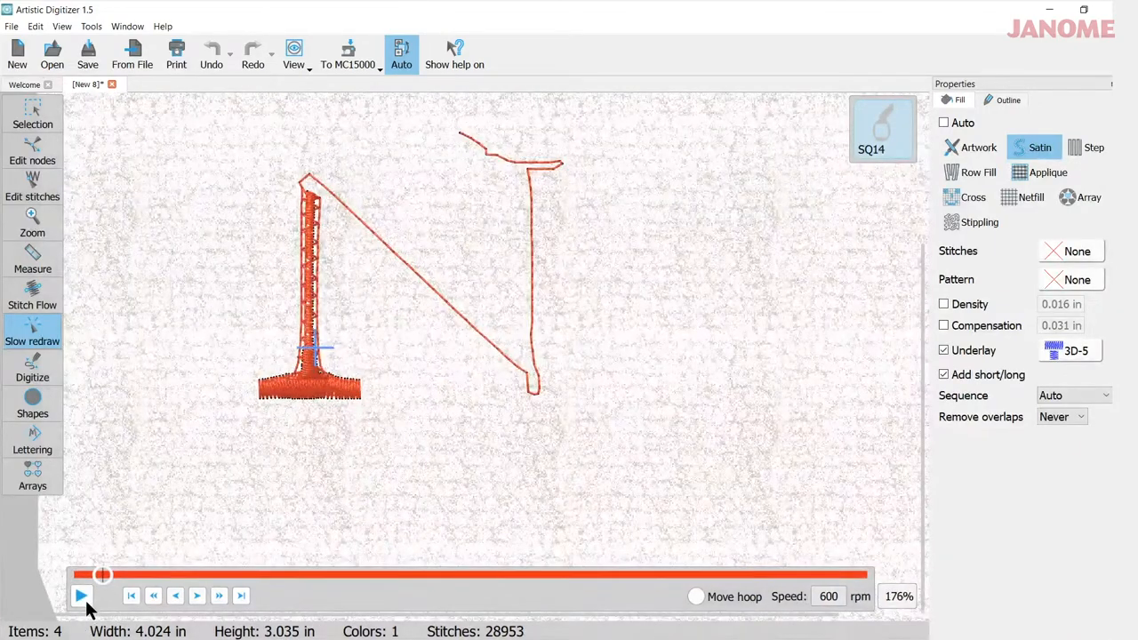
pyautogui.click(81, 596)
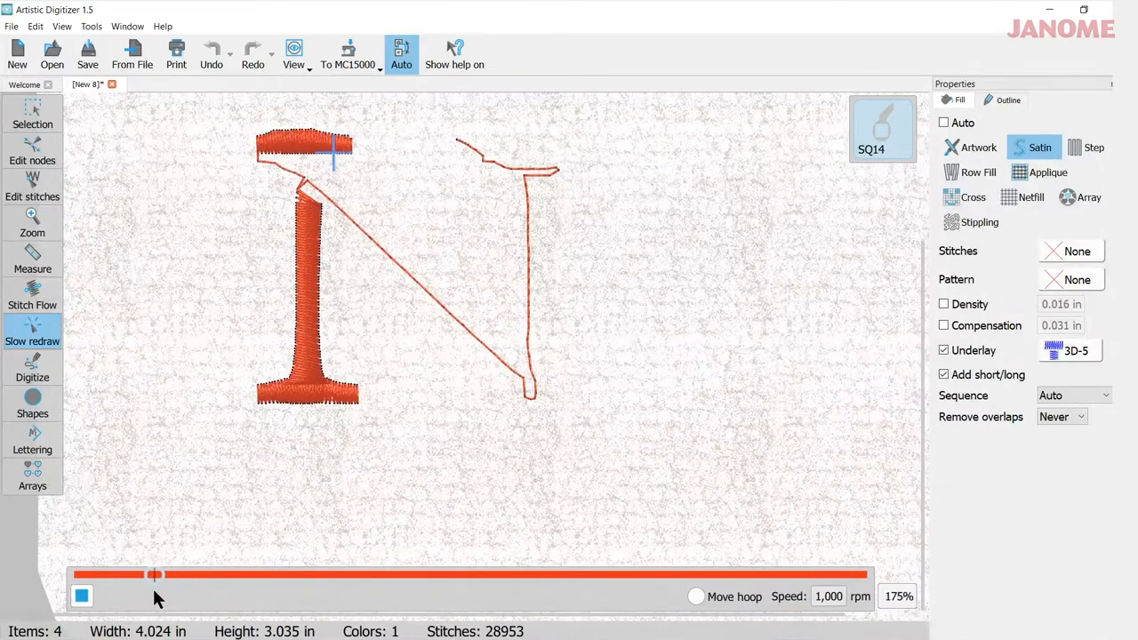
pyautogui.moveTo(153, 575); pyautogui.dragTo(171, 575)
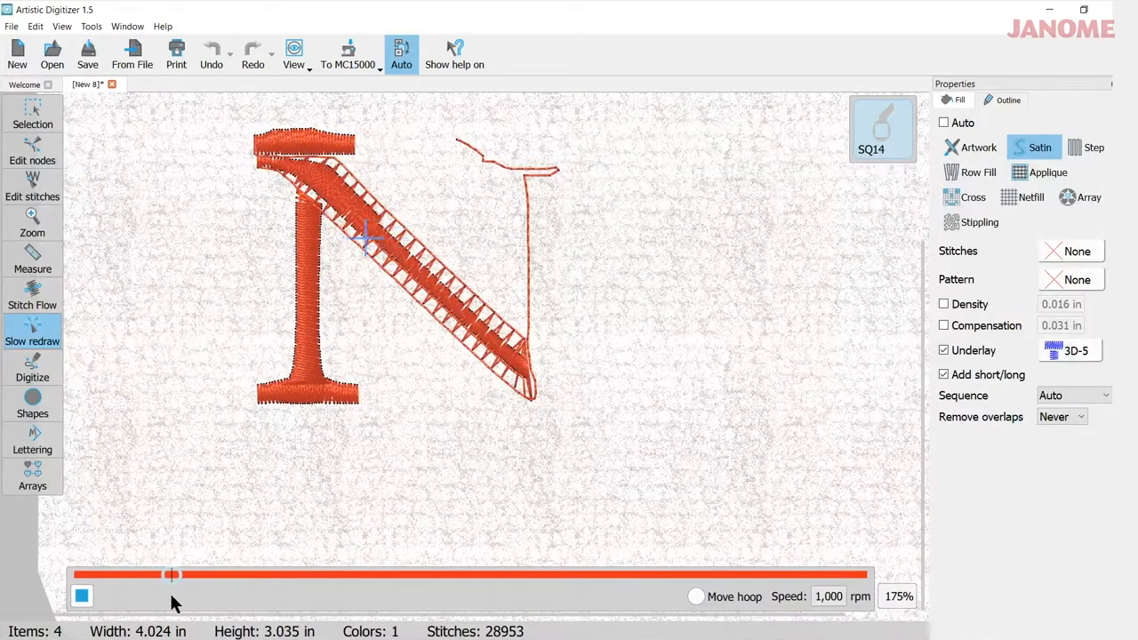
pyautogui.moveTo(170, 574); pyautogui.dragTo(193, 574)
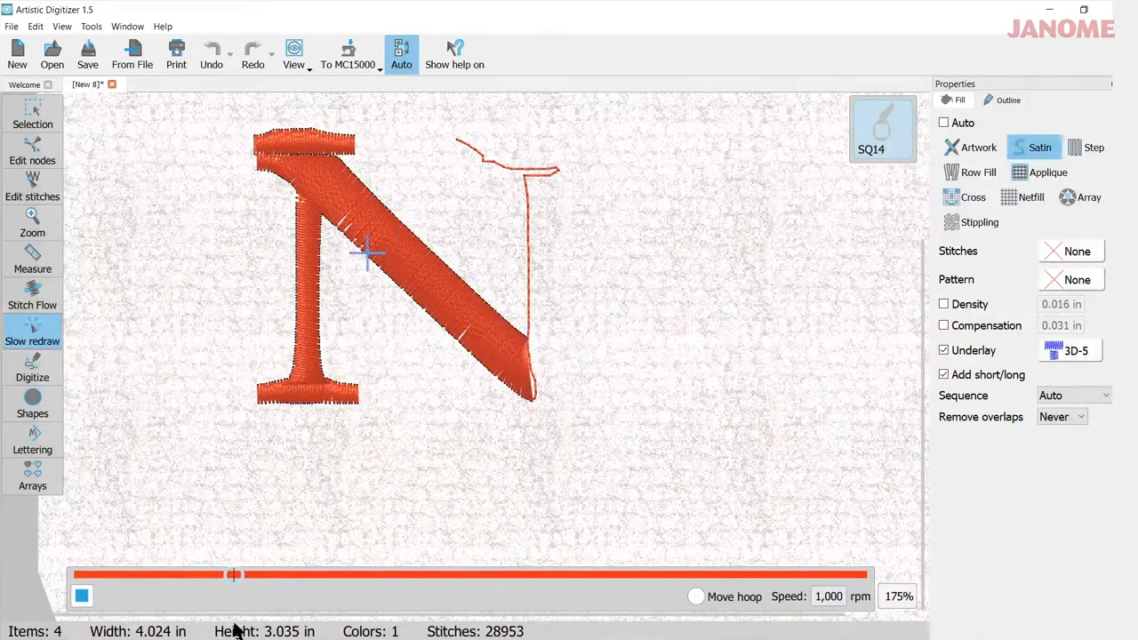
pyautogui.moveTo(233, 574); pyautogui.dragTo(255, 574)
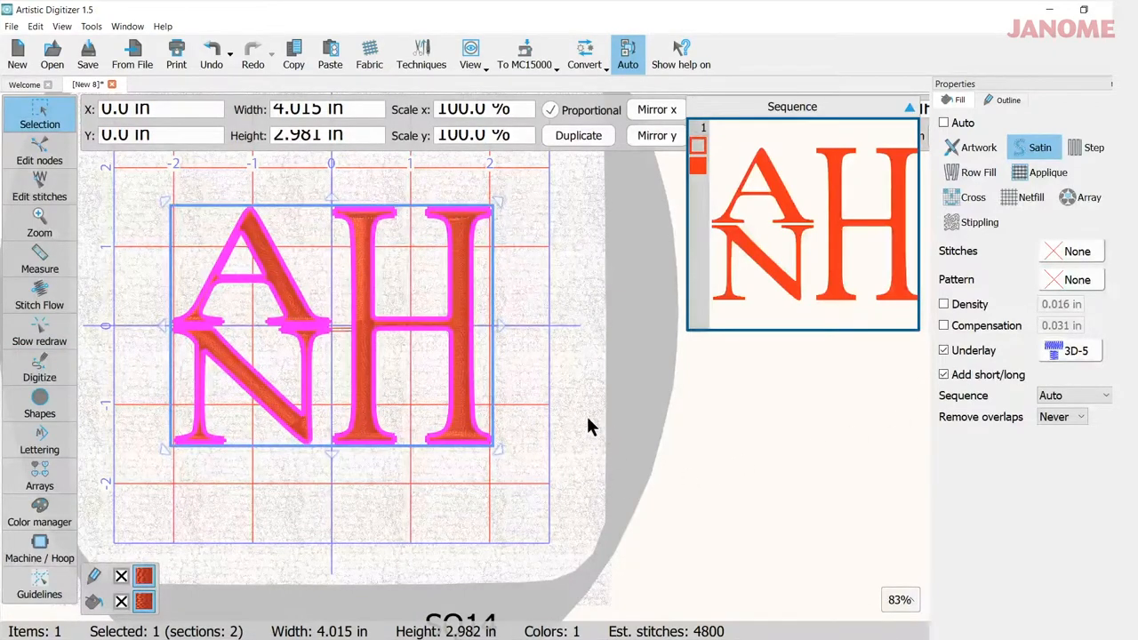
pyautogui.moveTo(397, 322)
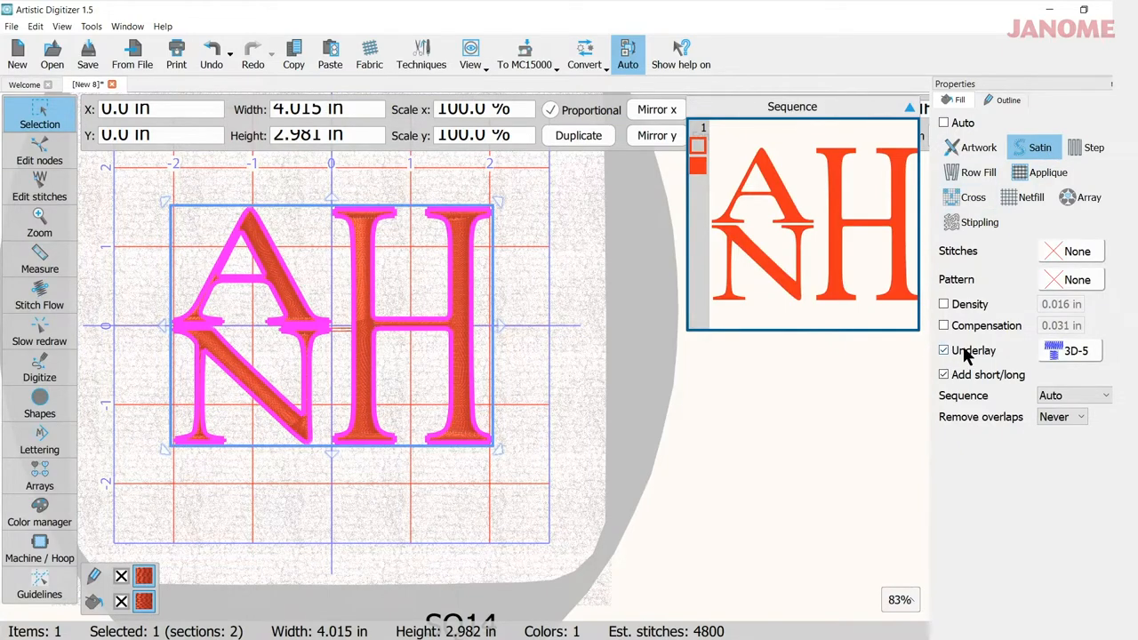
pyautogui.click(1070, 350)
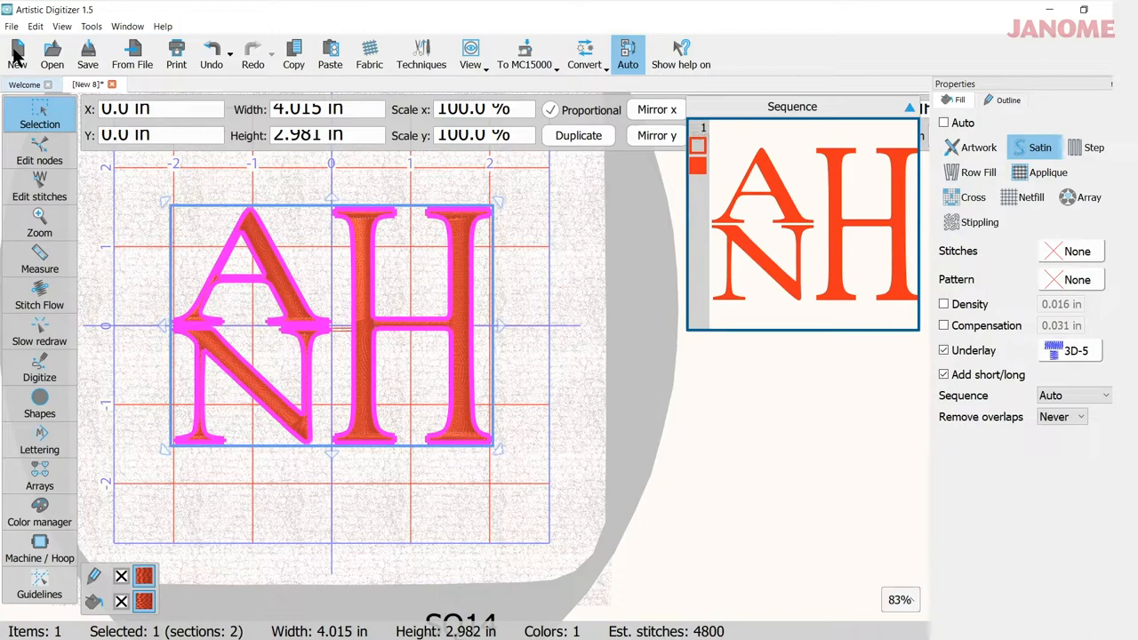
pyautogui.click(17, 53)
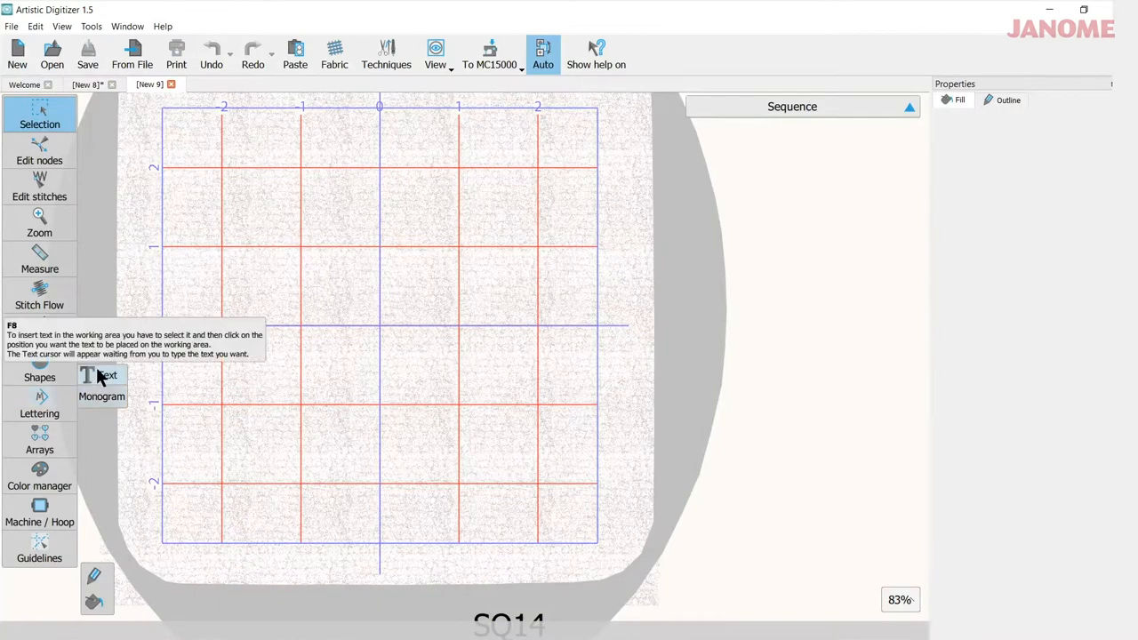
# Step: Add a lettered 'A' at the hoop centre and browse the lettering fonts
pyautogui.click(106, 375)
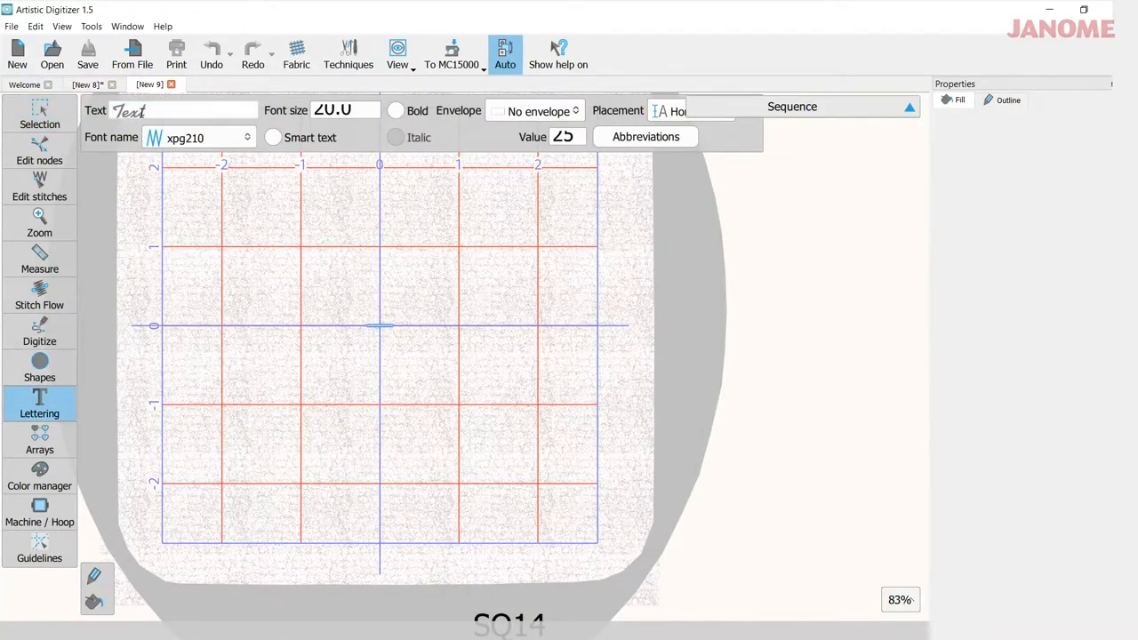
pyautogui.write('A')
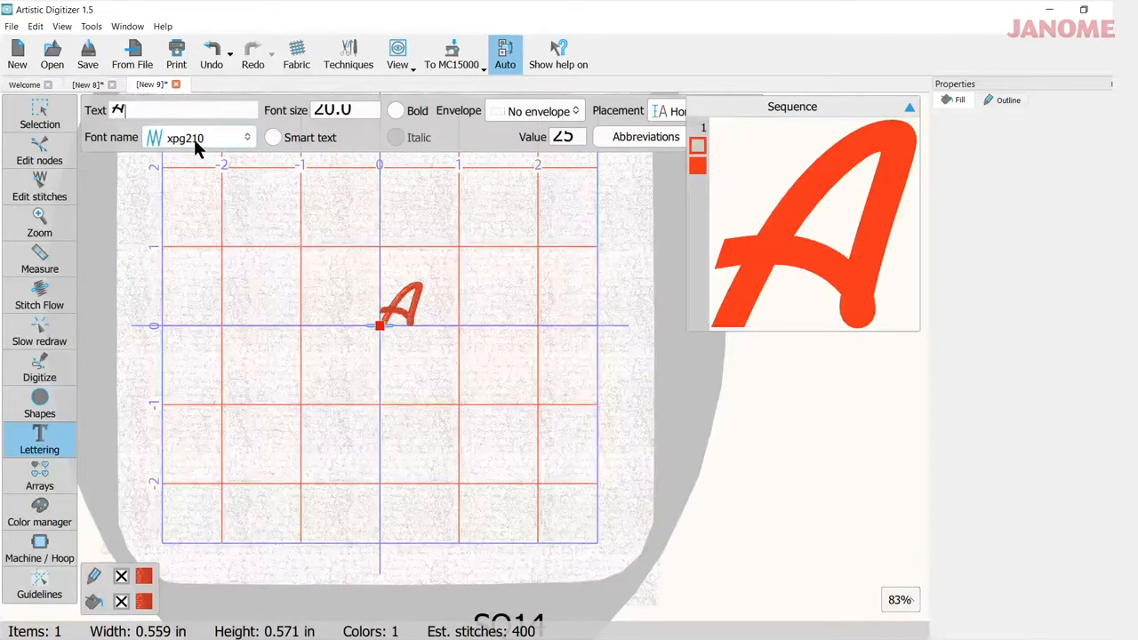
pyautogui.click(247, 137)
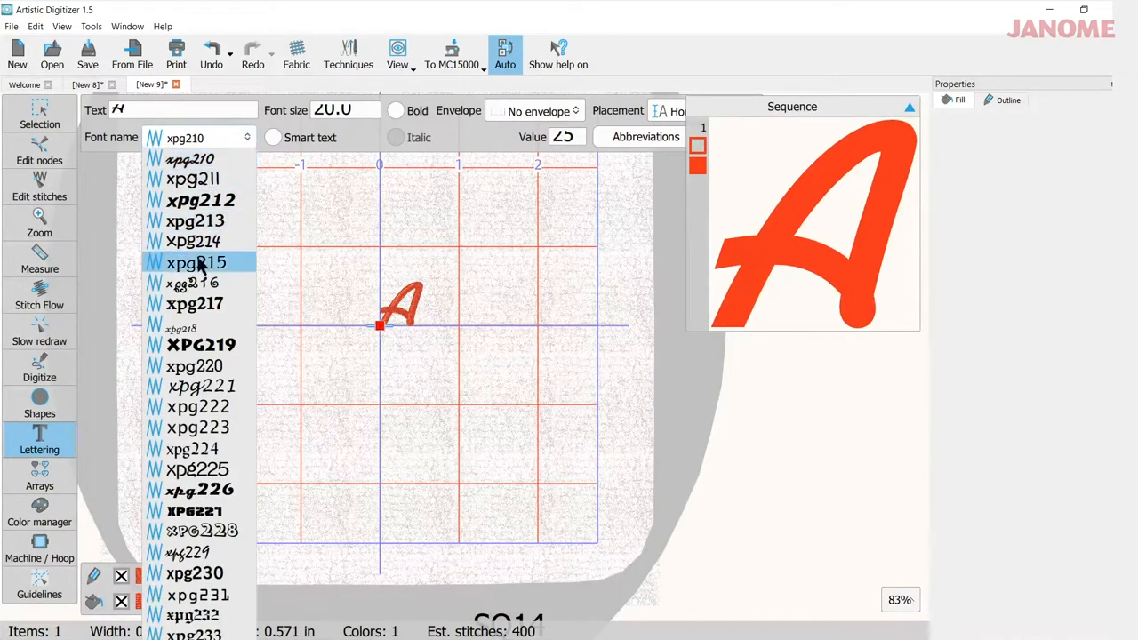
pyautogui.moveTo(198, 274)
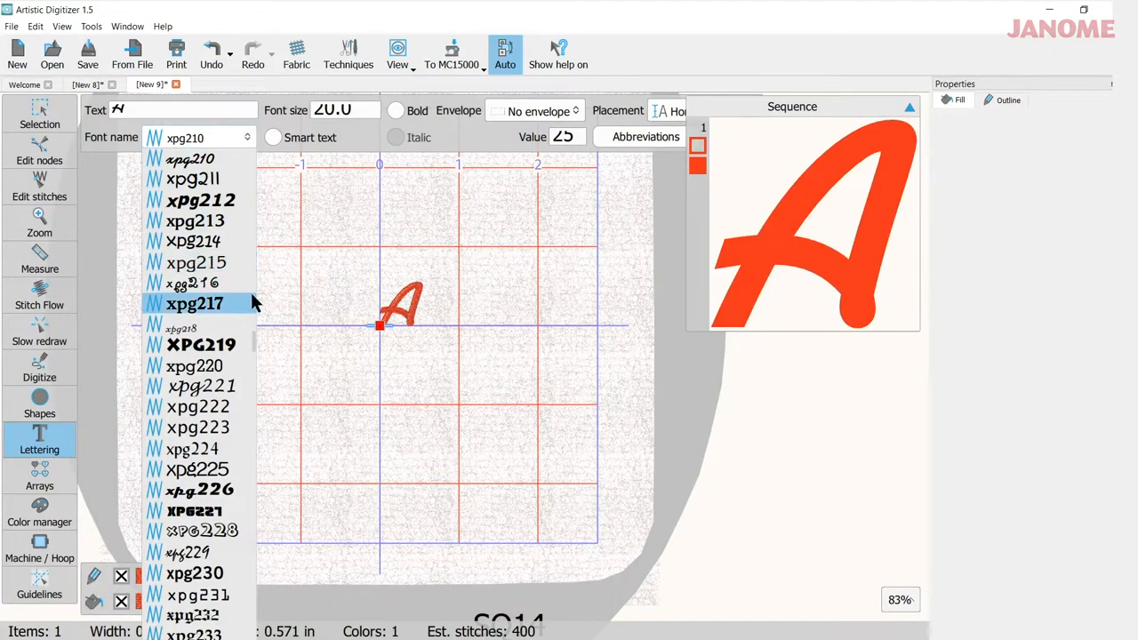
pyautogui.scroll(-3)
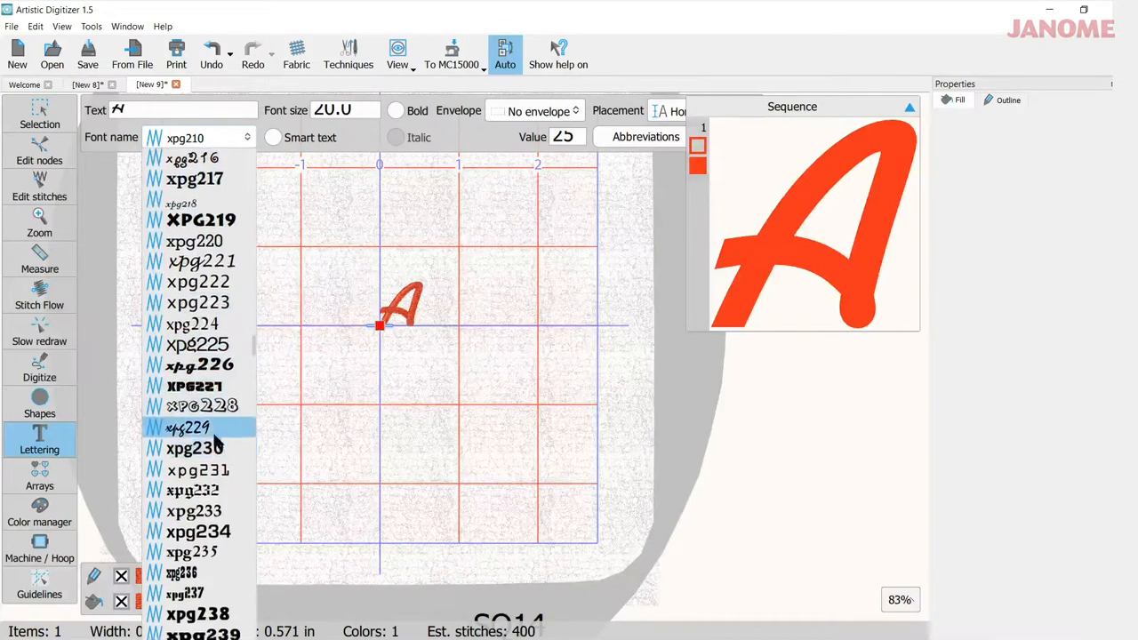
pyautogui.scroll(-3)
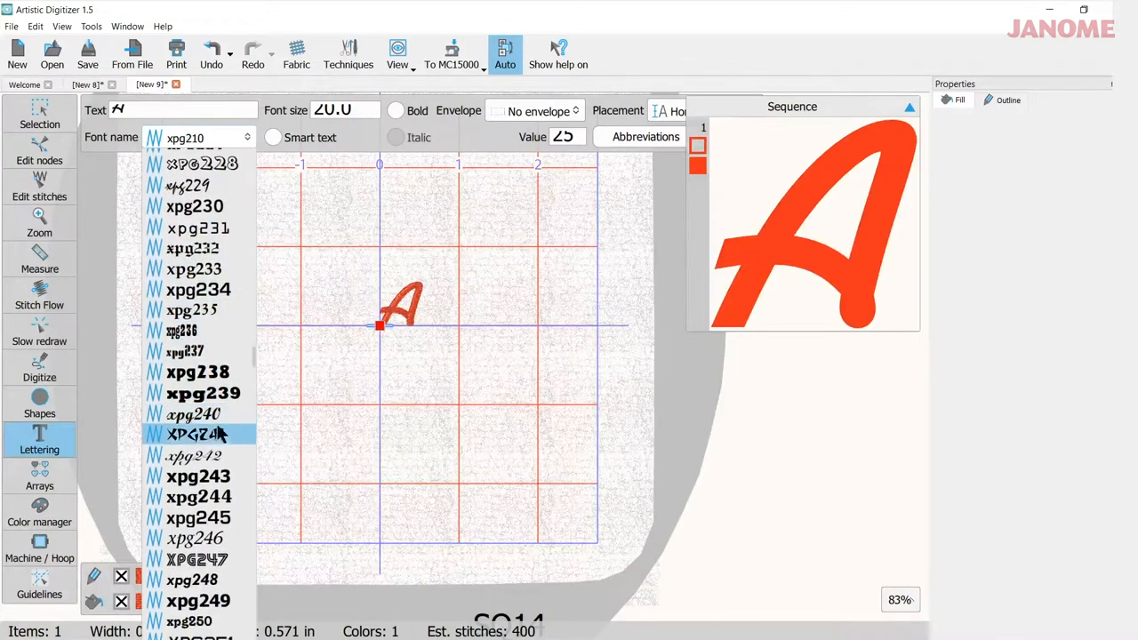
pyautogui.scroll(-3)
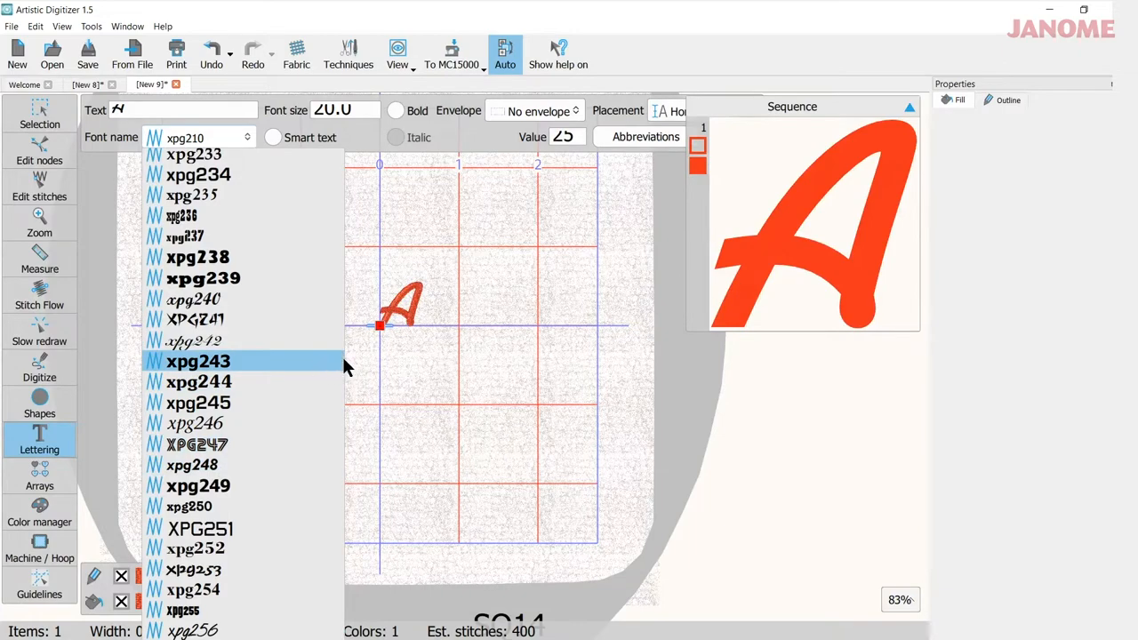
pyautogui.scroll(-3)
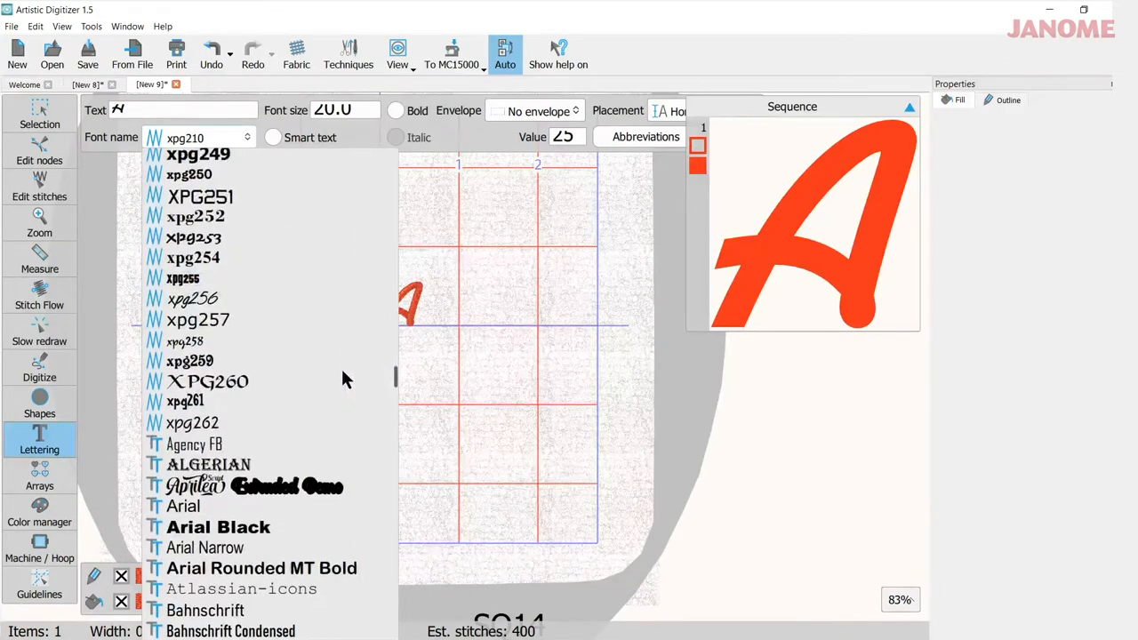
pyautogui.scroll(-3)
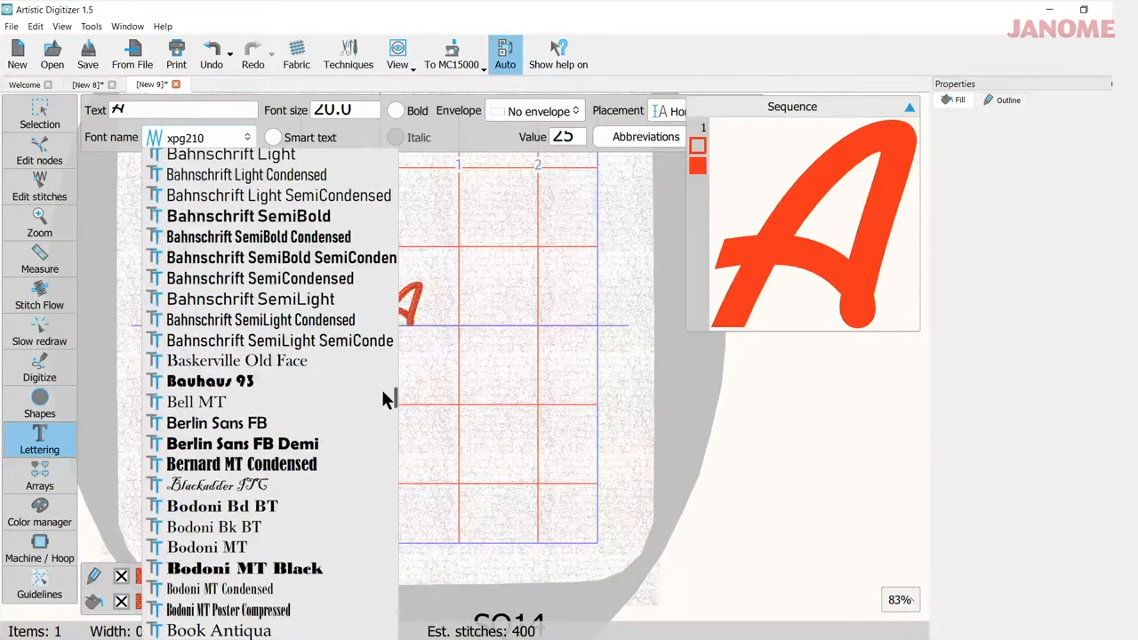
pyautogui.scroll(-3)
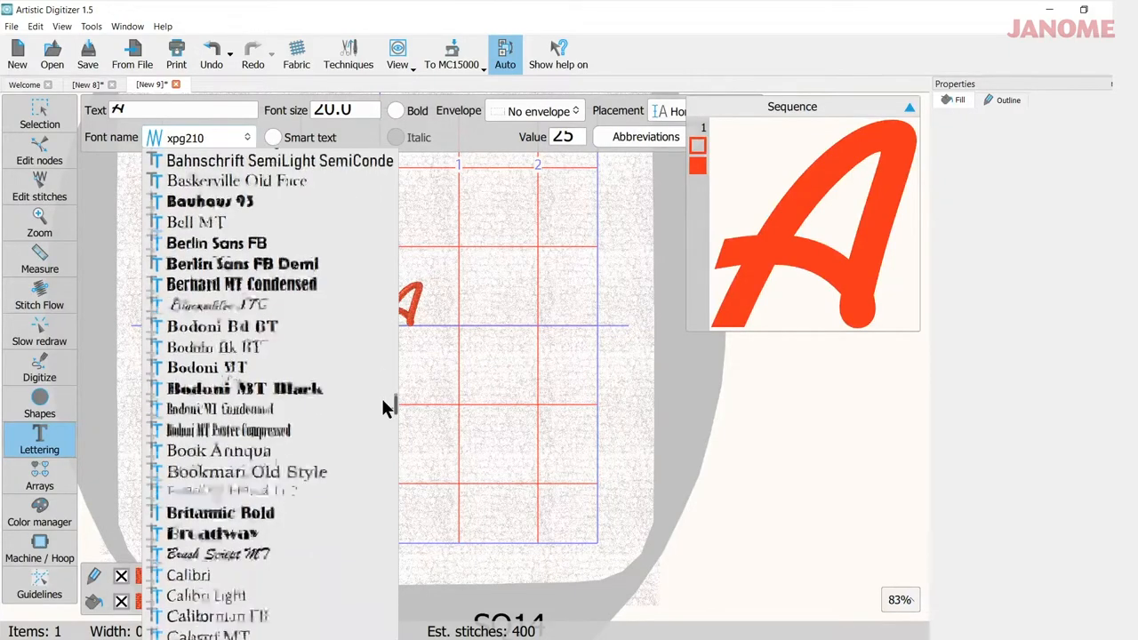
pyautogui.scroll(-3)
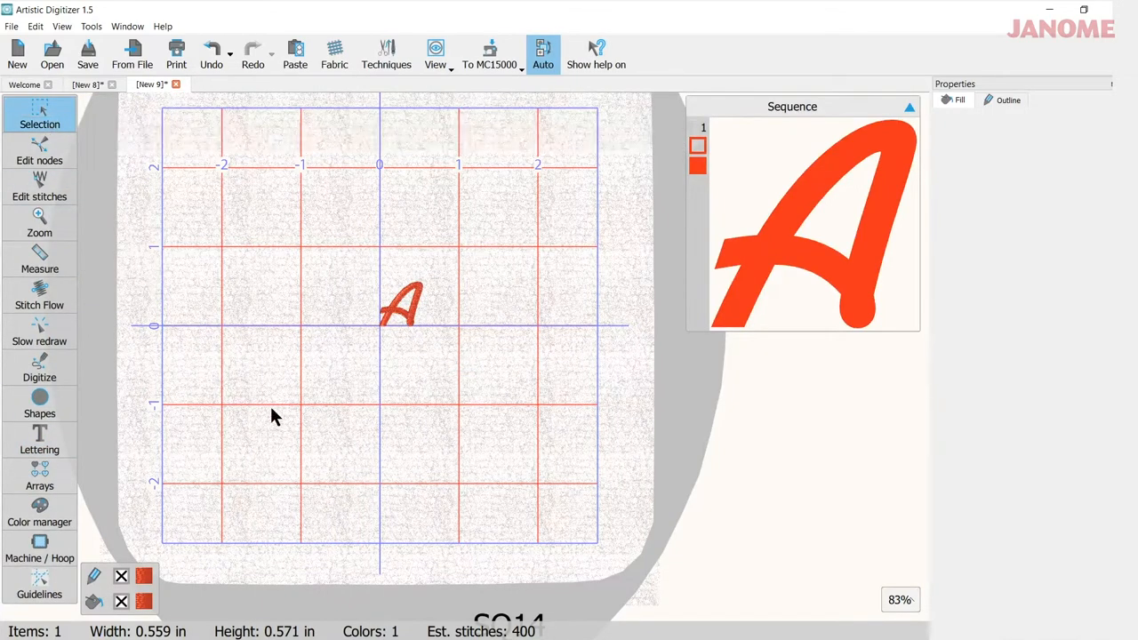
pyautogui.moveTo(322, 251)
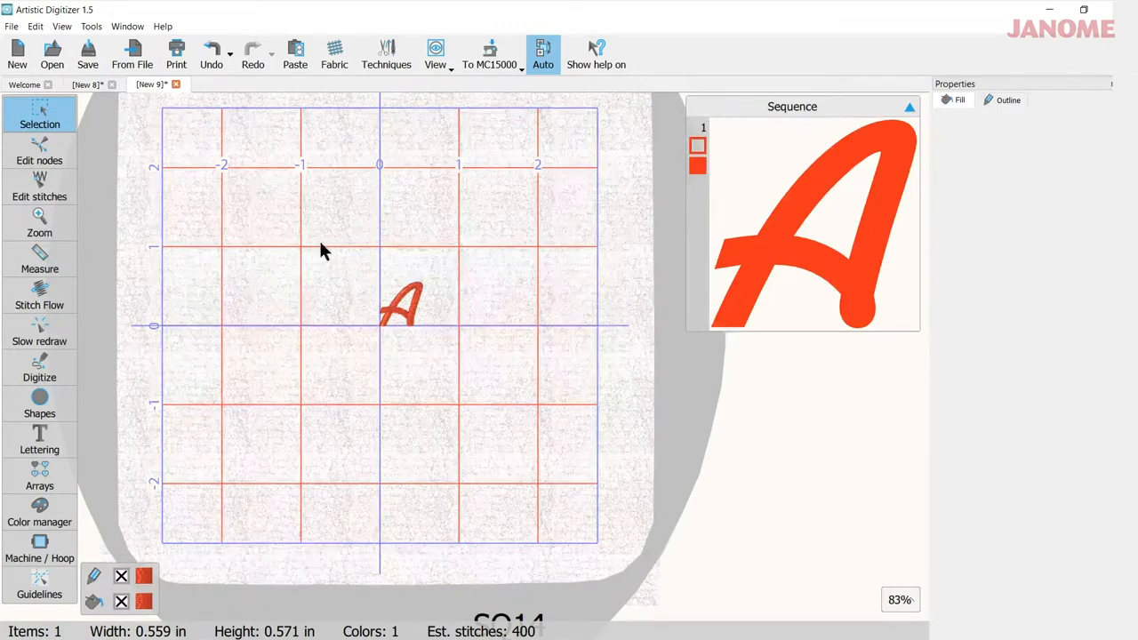
# Step: Select the letter A and drag a corner handle to about 2.2 inches
pyautogui.click(401, 306)
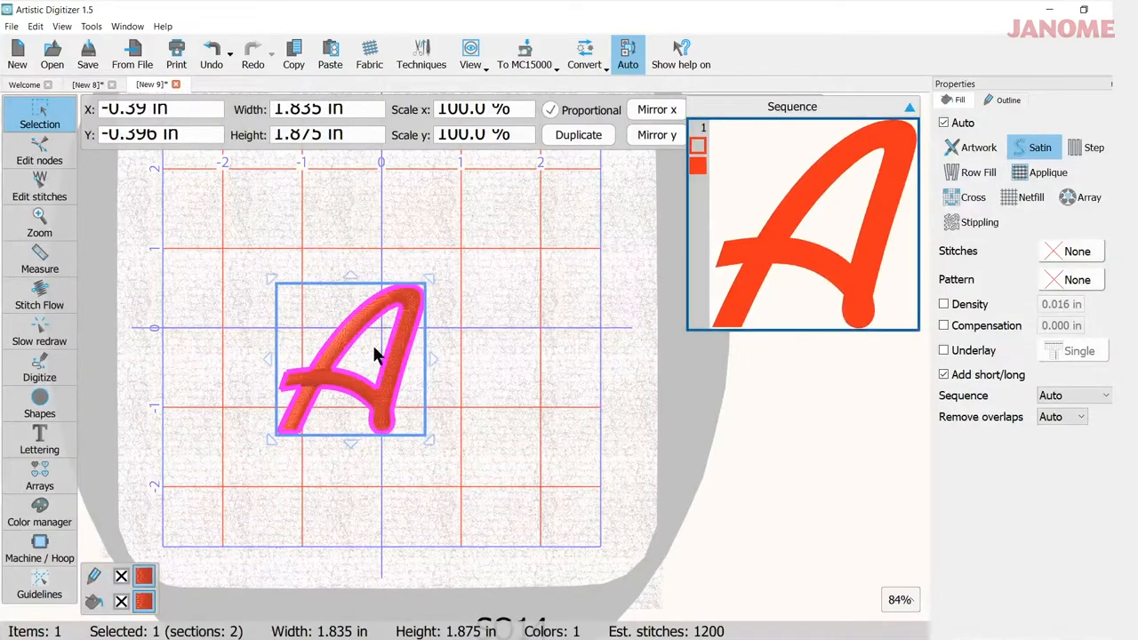
pyautogui.moveTo(429, 278); pyautogui.dragTo(462, 254)
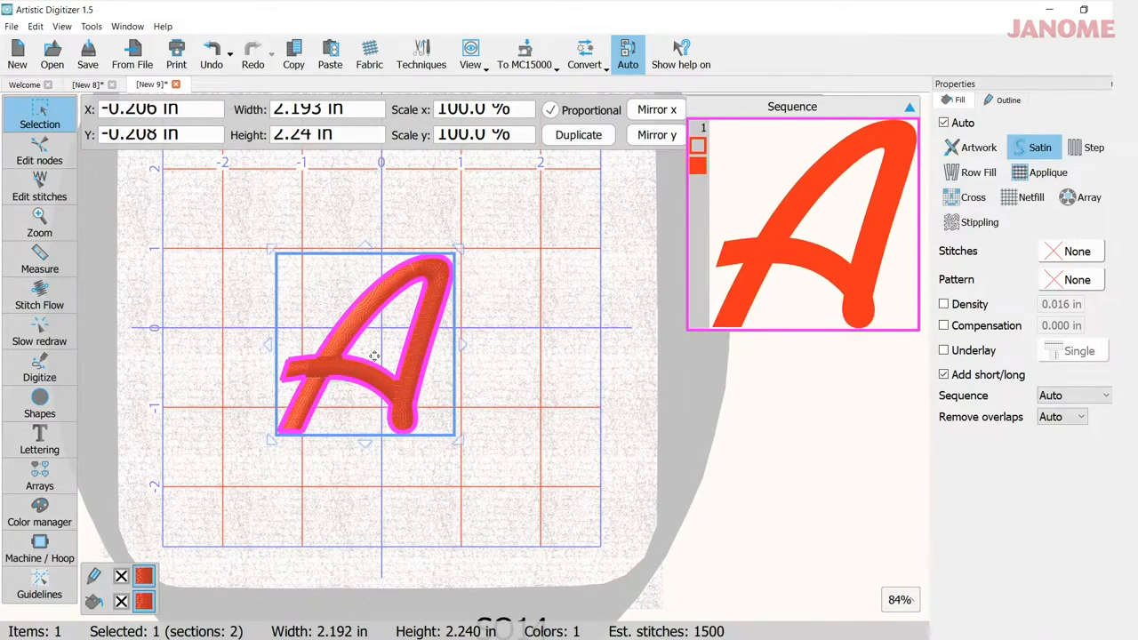
pyautogui.moveTo(480, 320)
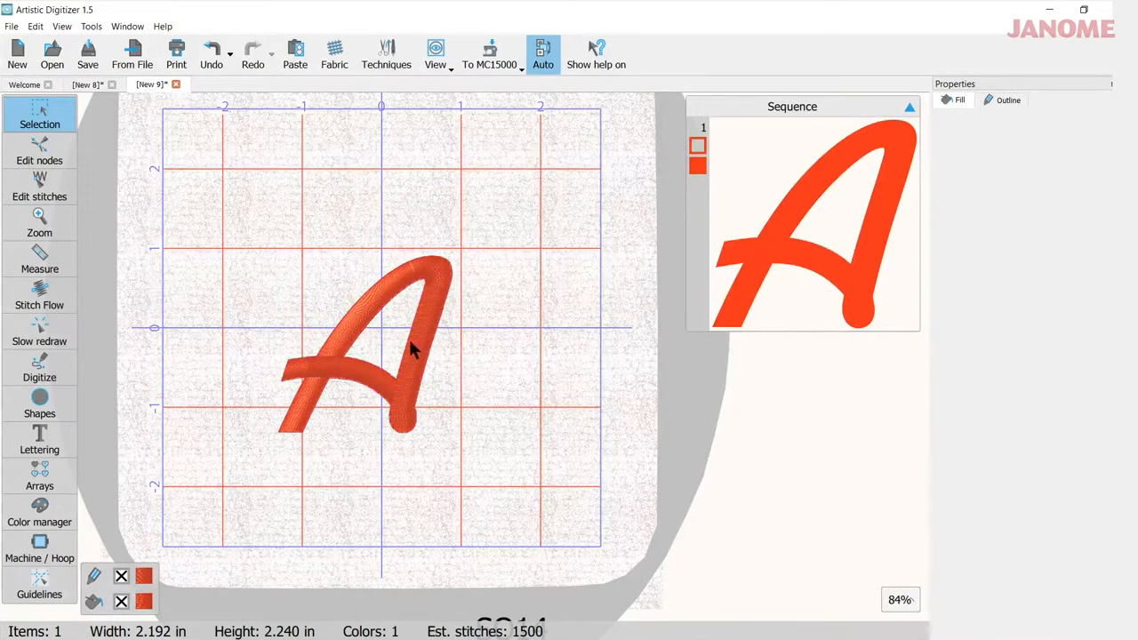
pyautogui.moveTo(468, 375)
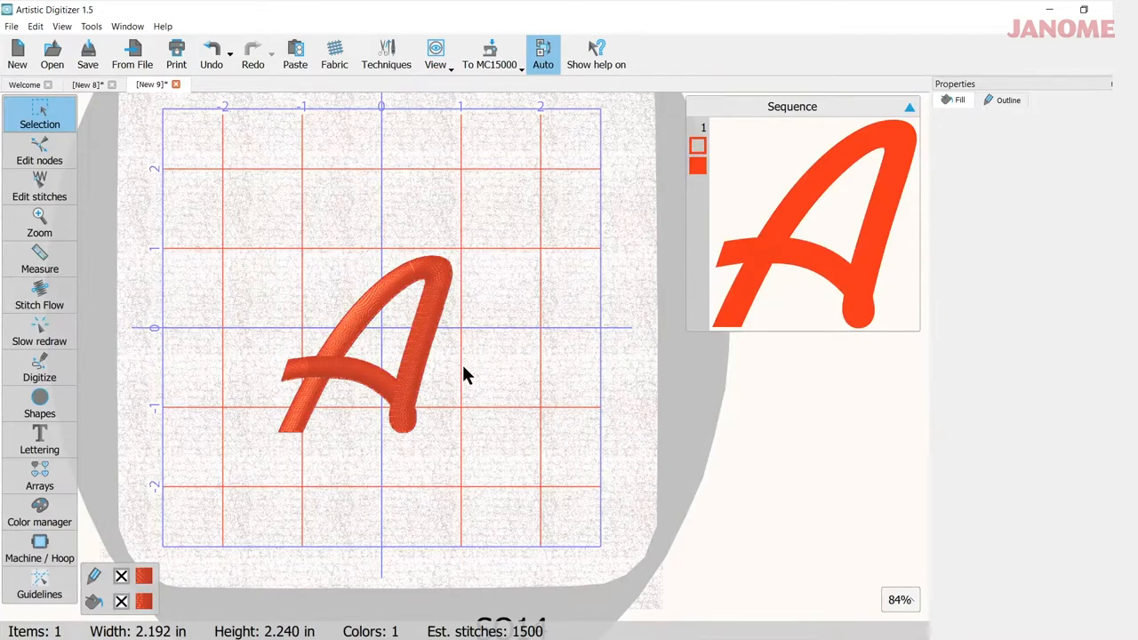
pyautogui.moveTo(380, 351)
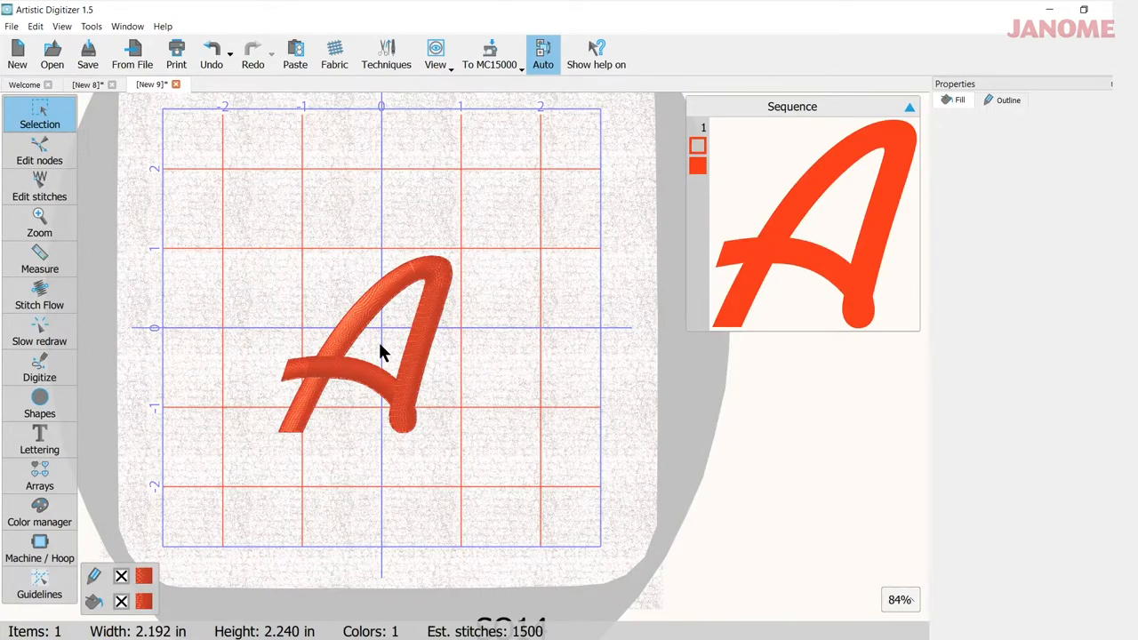
# Step: Turn on underlay for the selected letter A and set it to 3D-3
pyautogui.click(383, 346)
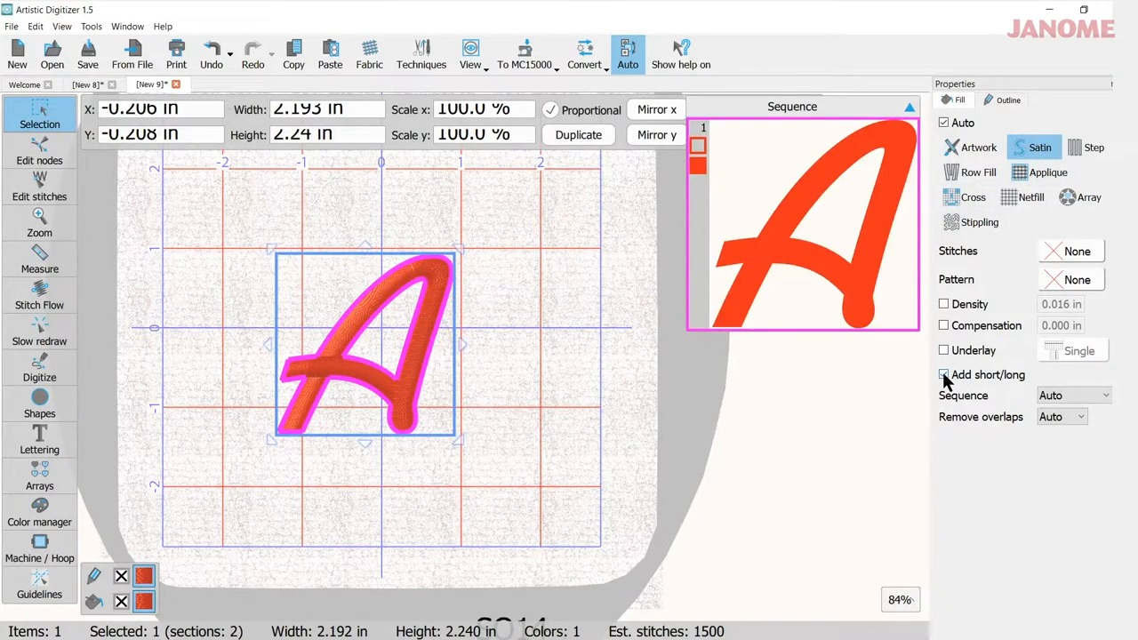
pyautogui.click(943, 350)
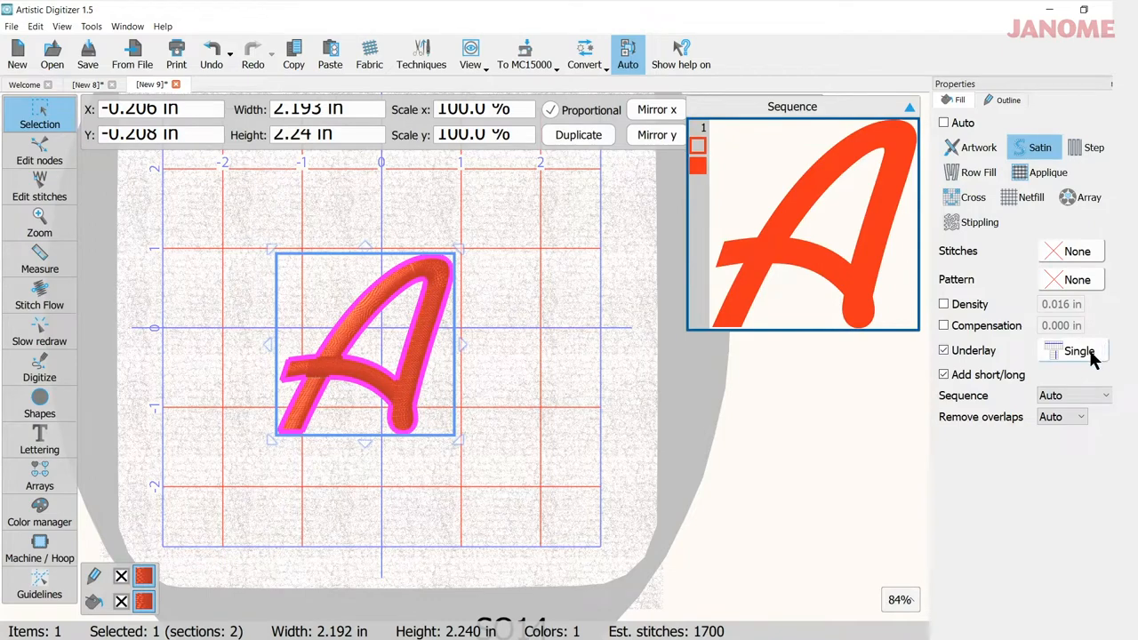
pyautogui.click(1078, 350)
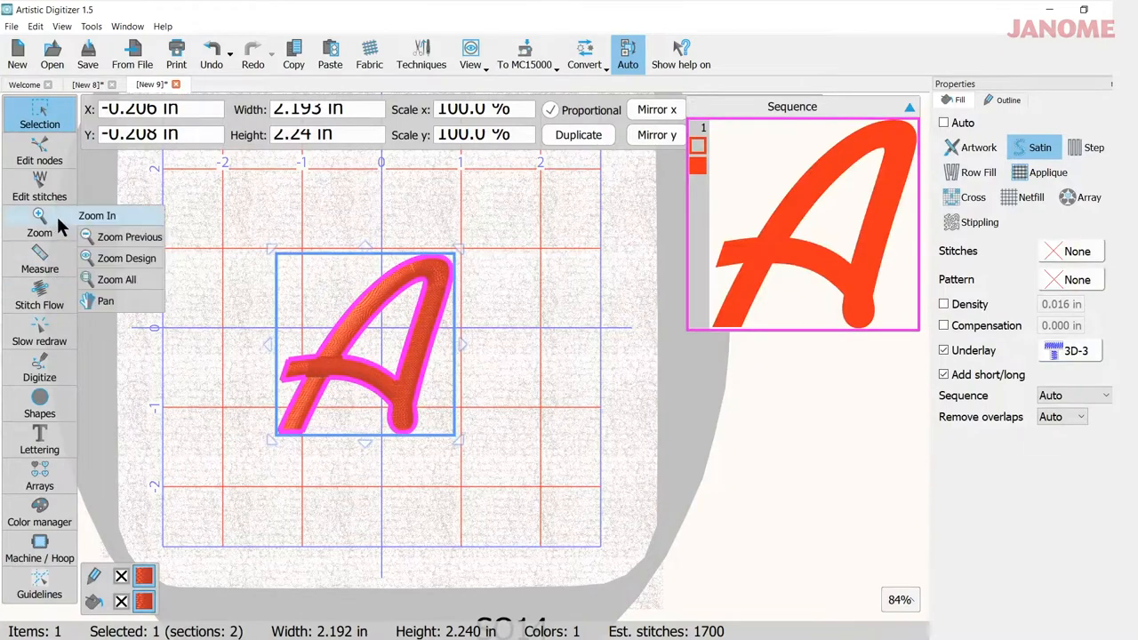
pyautogui.click(39, 293)
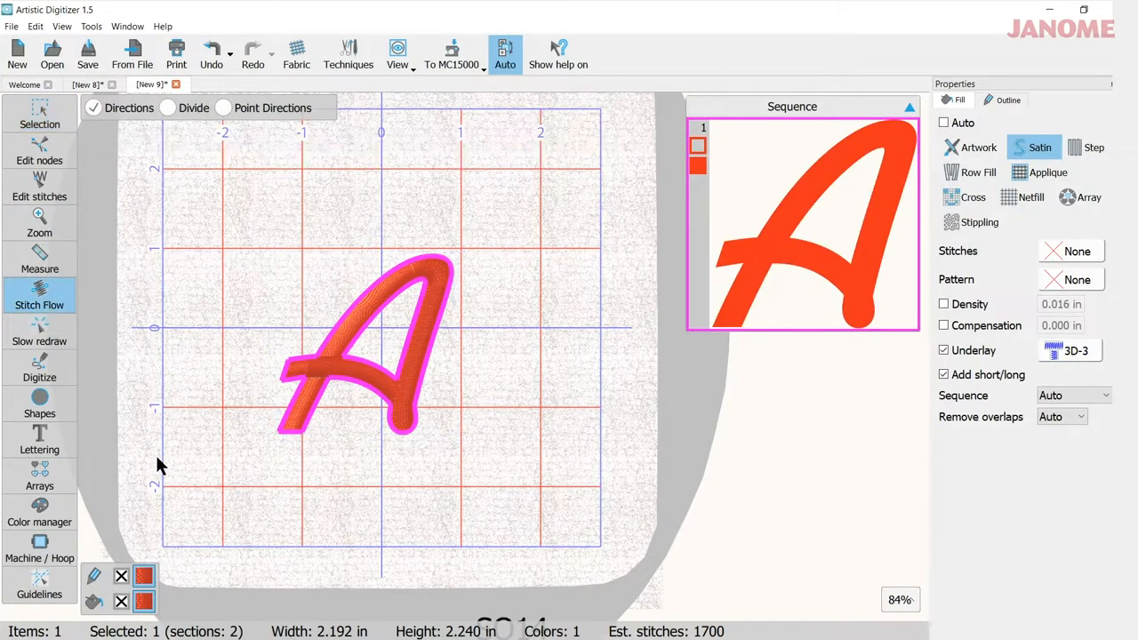
# Step: Play the script A in slow redraw at 1,000 rpm, scrubbing forward to reveal the 3D-3 underlay
pyautogui.click(40, 328)
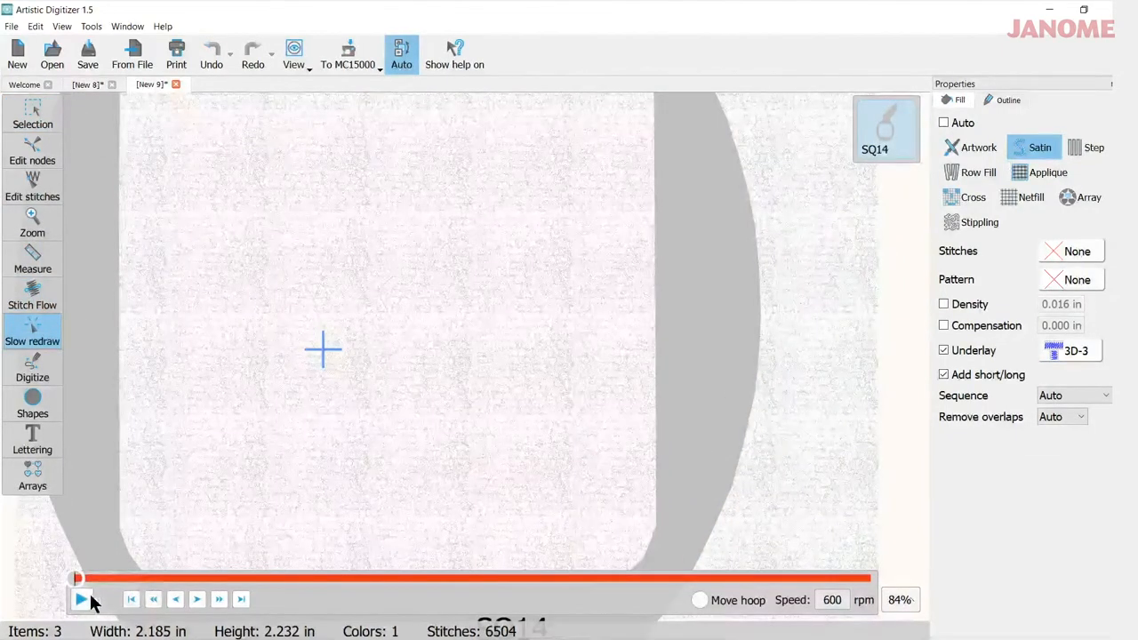
pyautogui.click(81, 598)
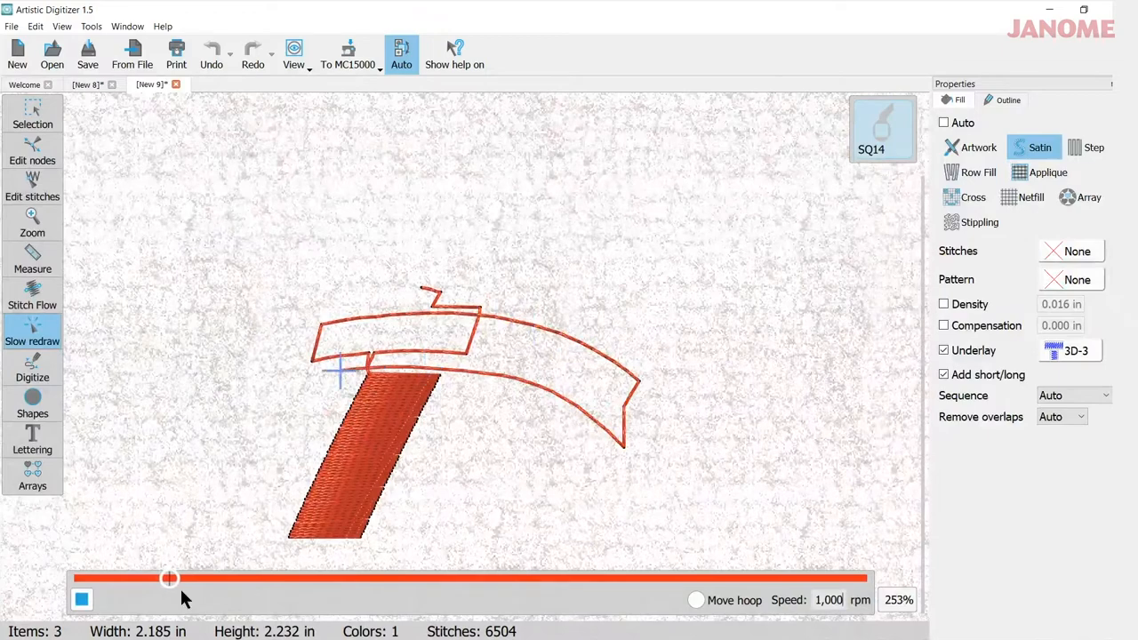
pyautogui.moveTo(169, 579); pyautogui.dragTo(222, 578)
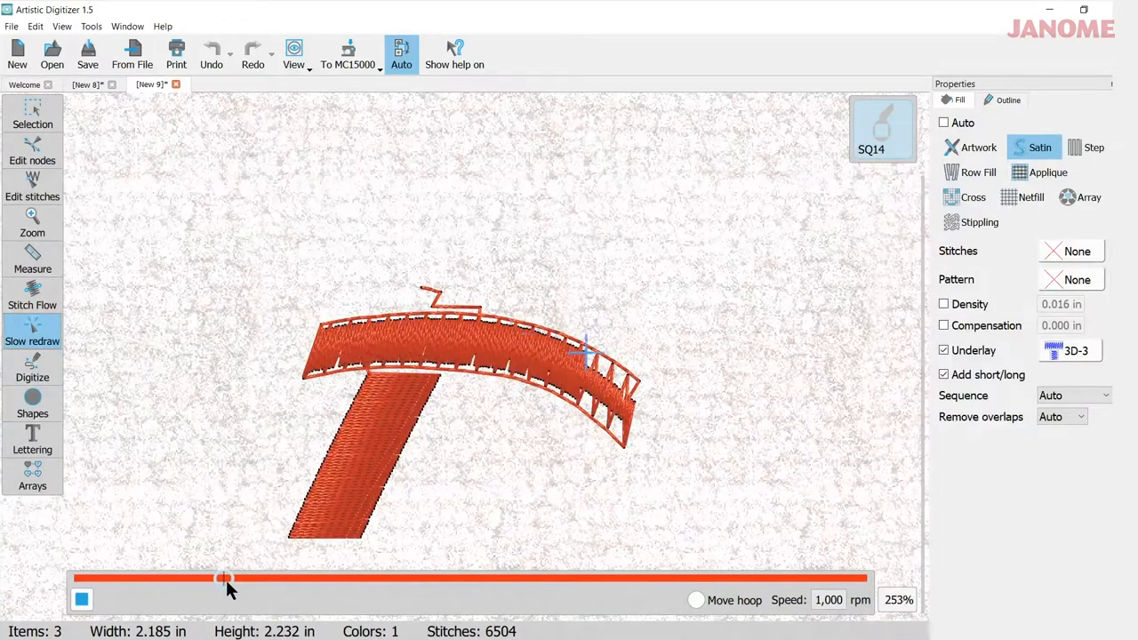
pyautogui.moveTo(227, 578); pyautogui.dragTo(453, 579)
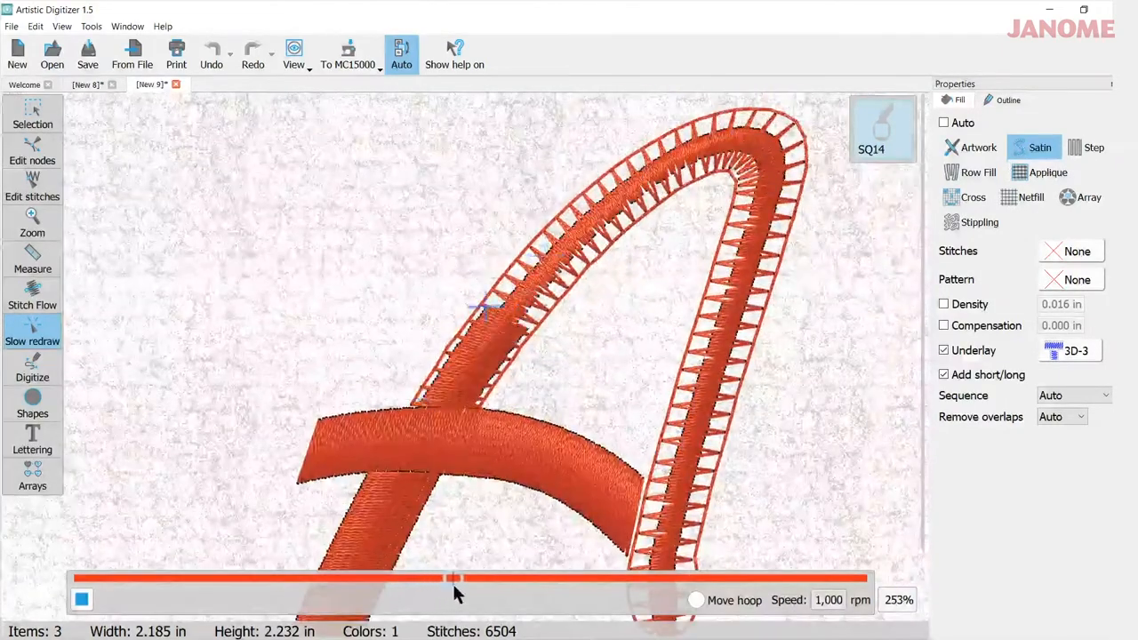